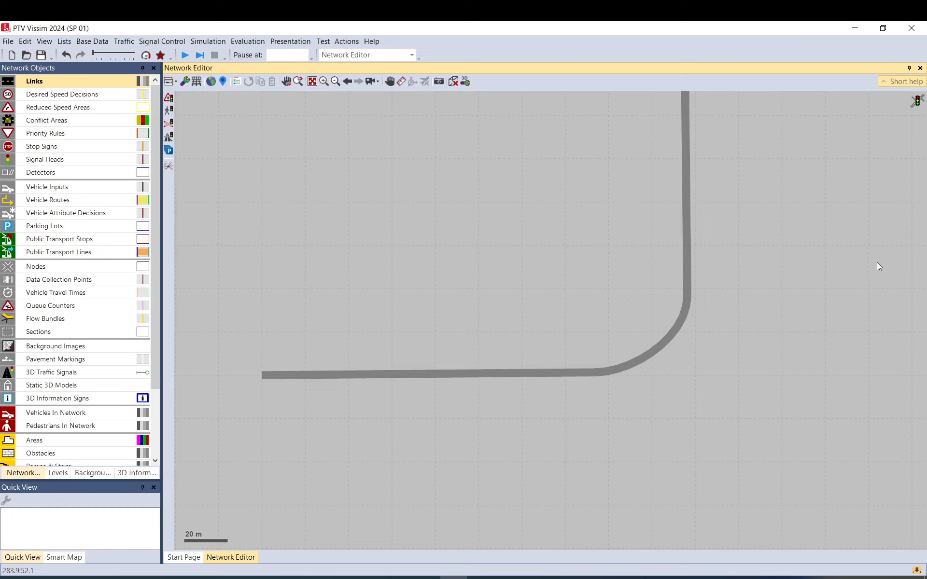
{"action": "mouse_move", "coordinate": [678, 301]}
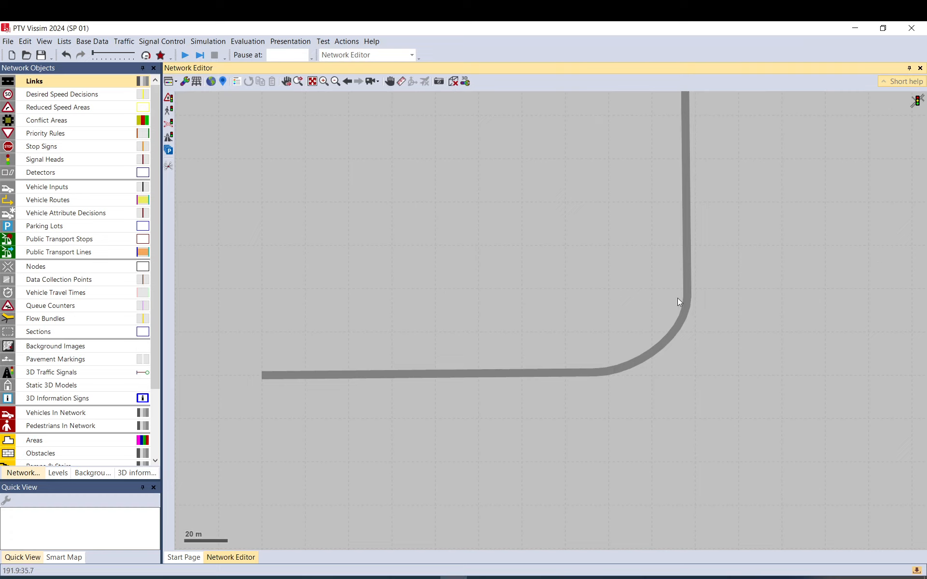
{"action": "mouse_move", "coordinate": [76, 108]}
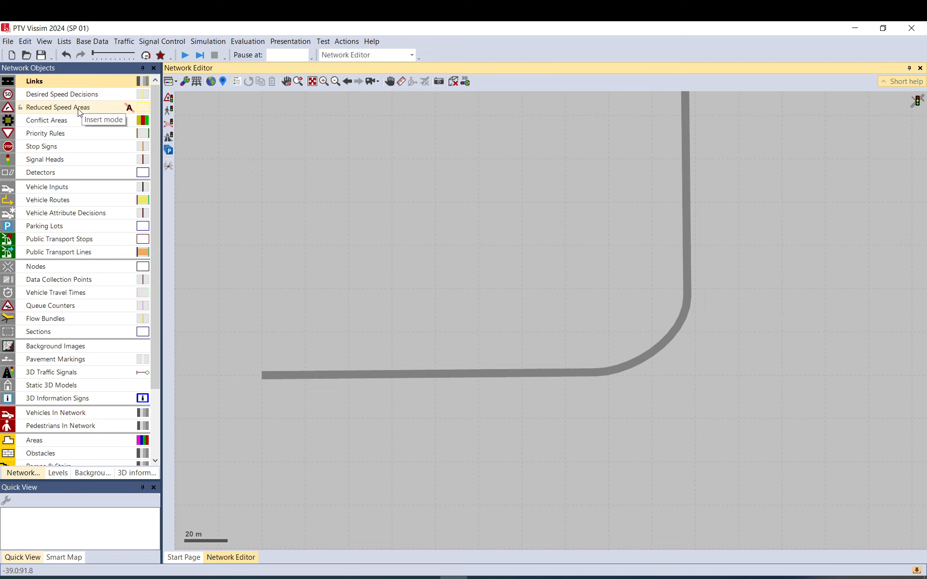
{"action": "mouse_move", "coordinate": [47, 112]}
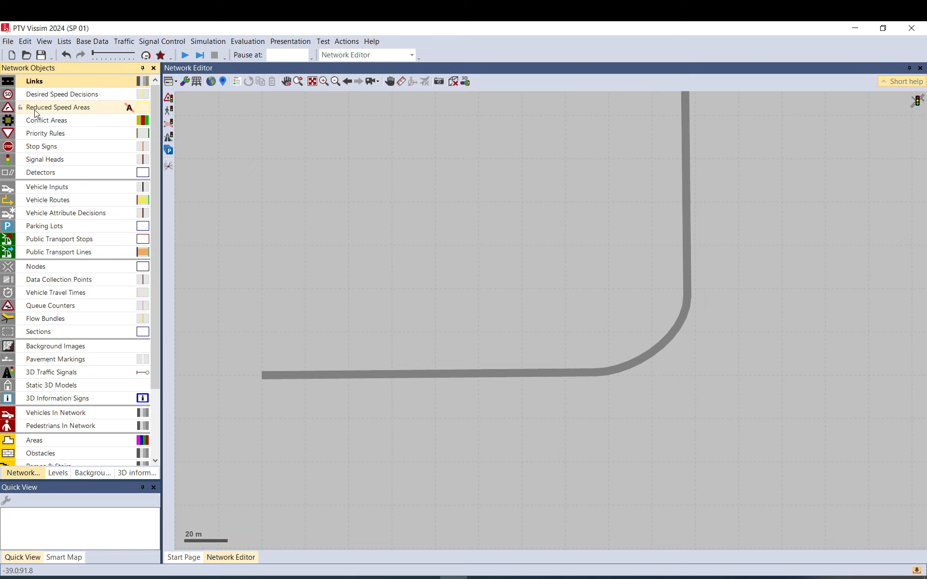
Insert two reduced speed areas, one along the straight link and one on the curve.
{"action": "left_click", "coordinate": [58, 107]}
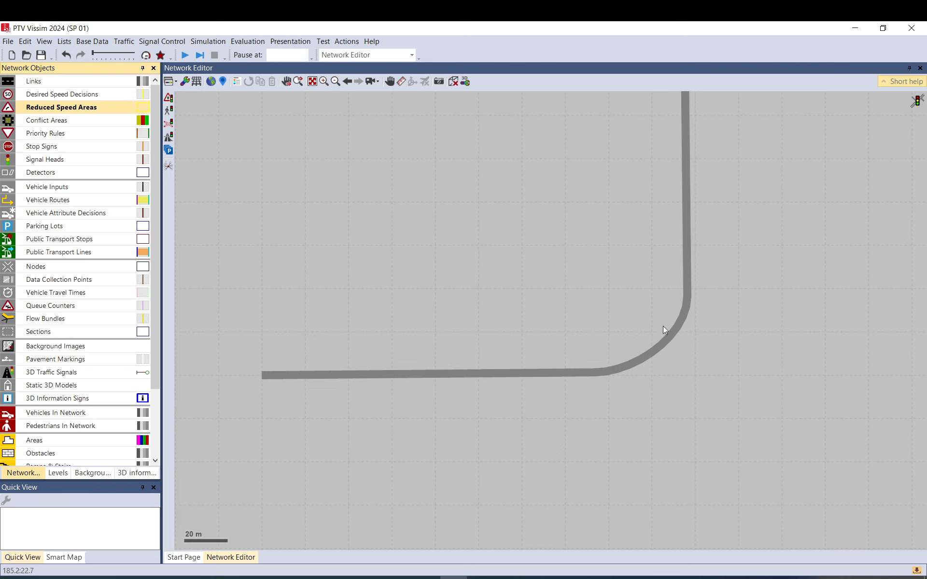
{"action": "mouse_move", "coordinate": [544, 324]}
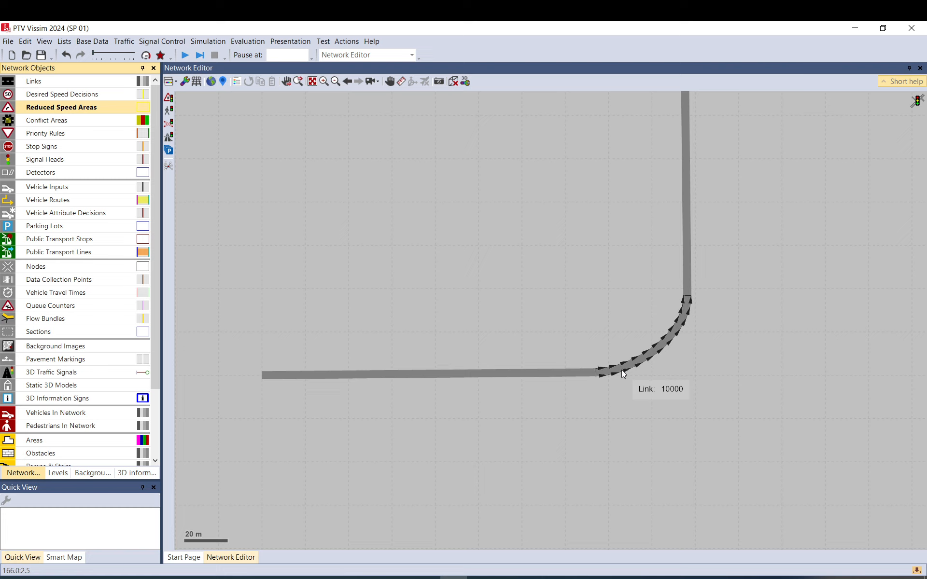
{"action": "mouse_move", "coordinate": [611, 376]}
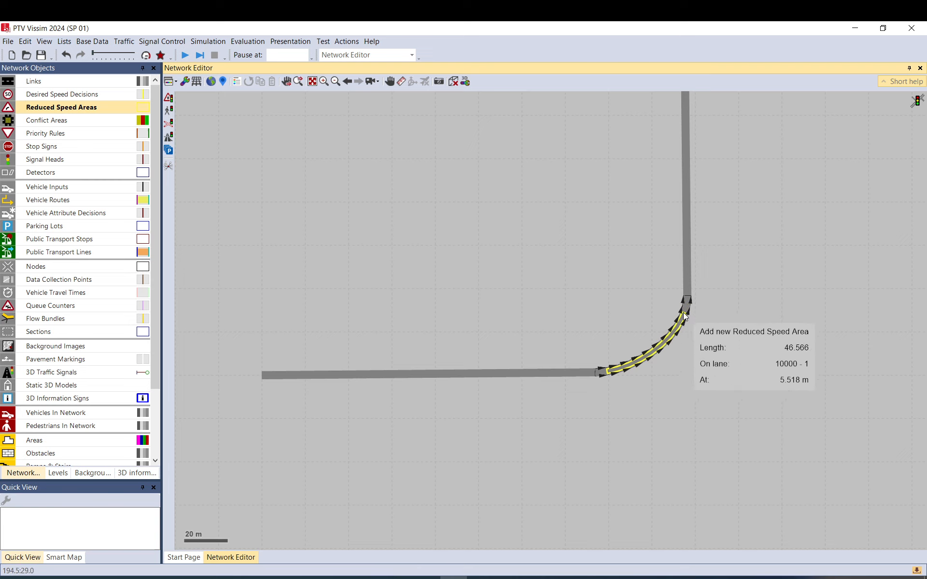
{"action": "mouse_move", "coordinate": [686, 308]}
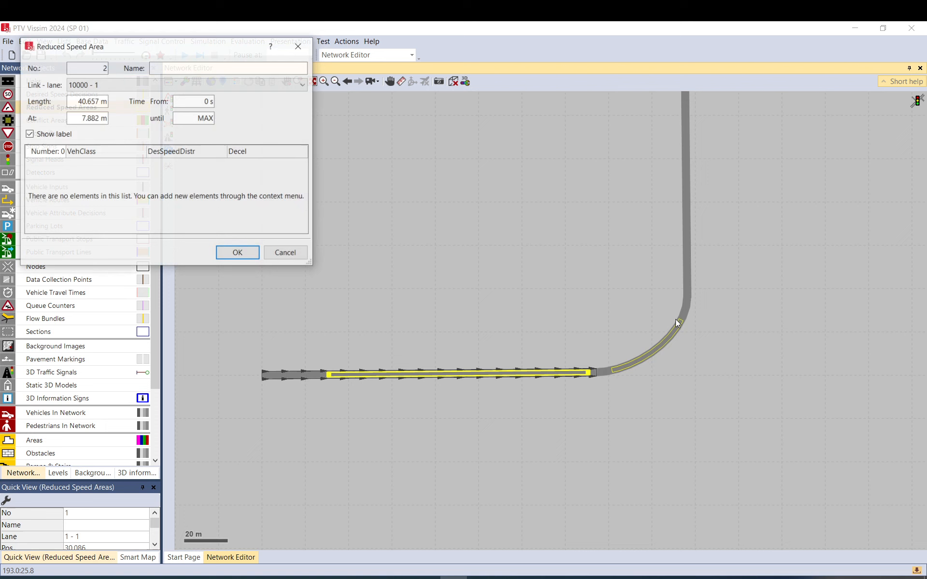
{"action": "left_click", "coordinate": [237, 252]}
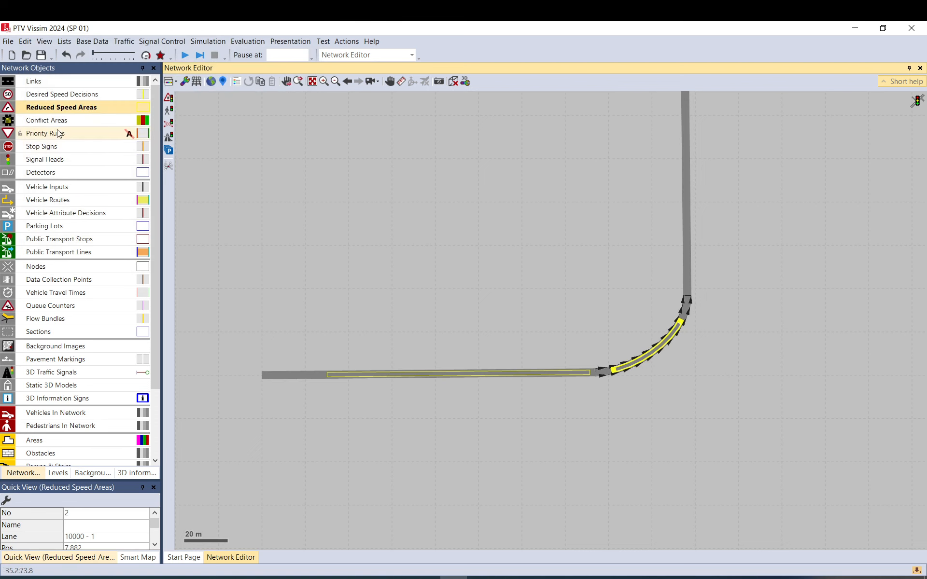
{"action": "mouse_move", "coordinate": [394, 270]}
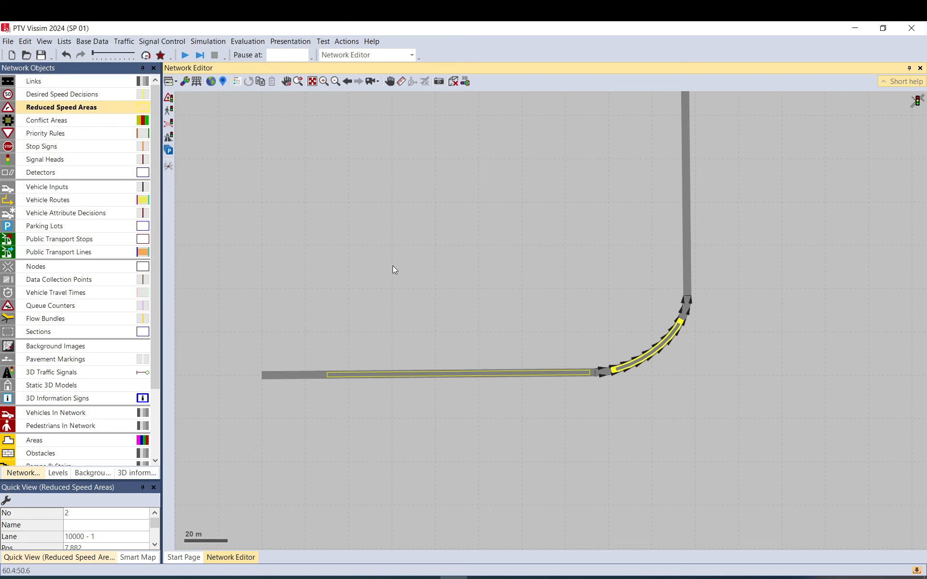
Drag reduced speed area 1's end handle back so it ends well before the curve.
{"action": "left_click", "coordinate": [326, 379]}
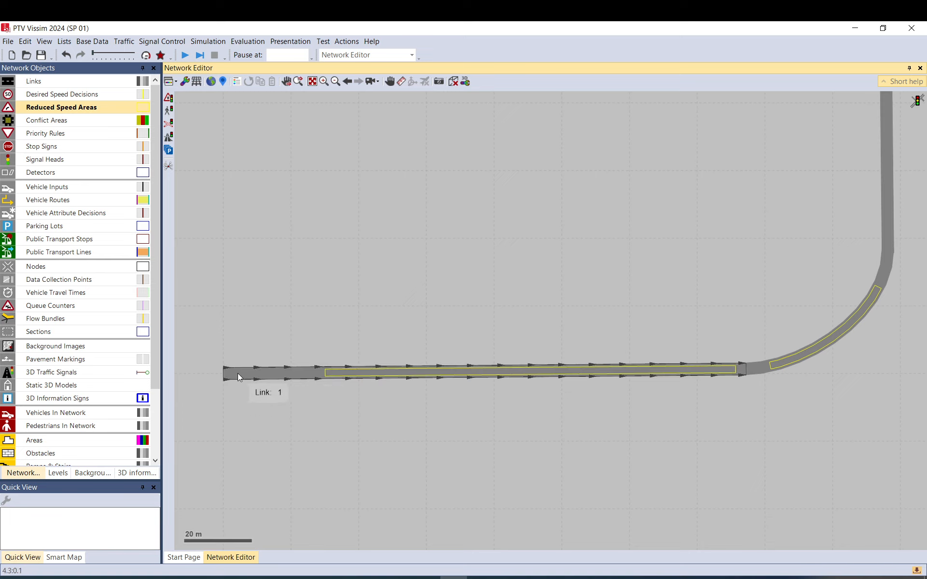
{"action": "mouse_move", "coordinate": [250, 373]}
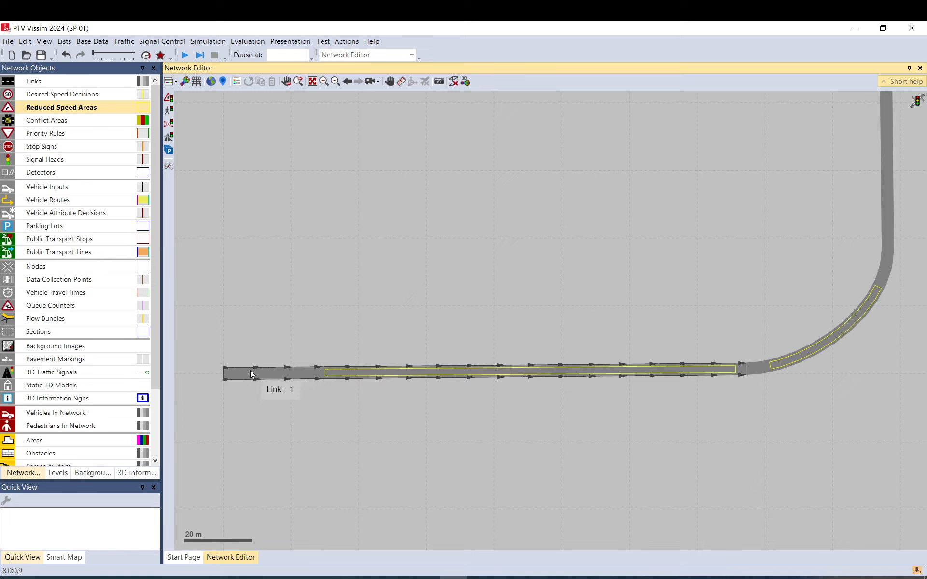
{"action": "mouse_move", "coordinate": [257, 379]}
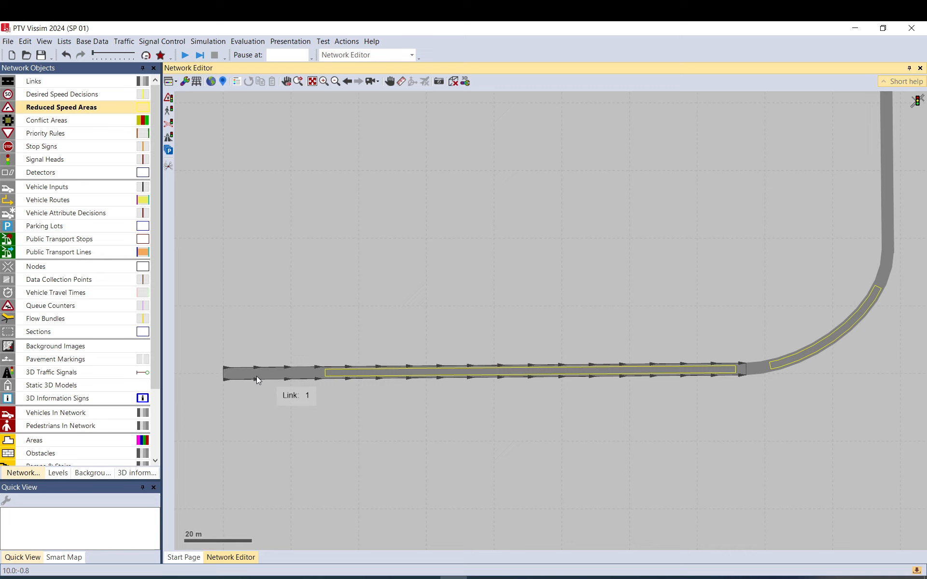
{"action": "mouse_move", "coordinate": [327, 376]}
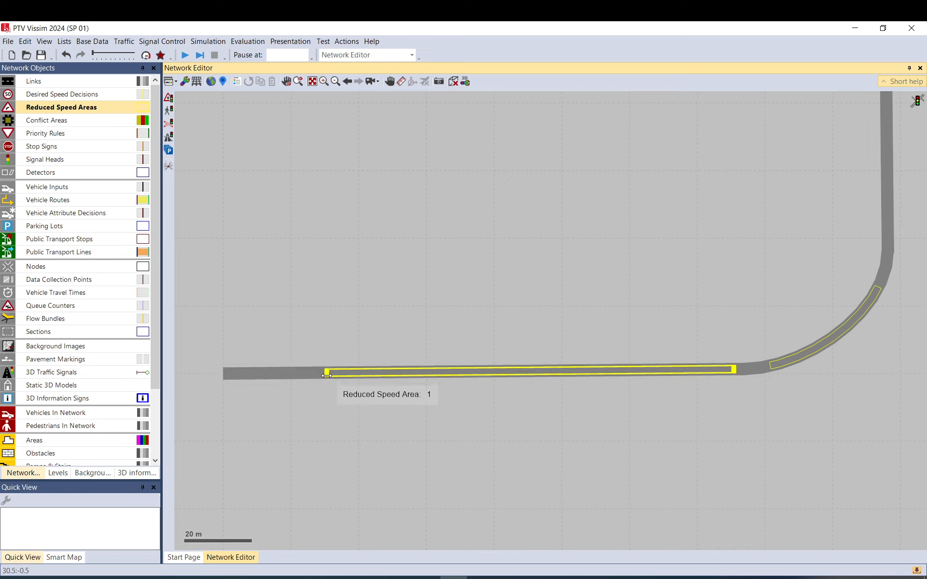
{"action": "mouse_move", "coordinate": [337, 380]}
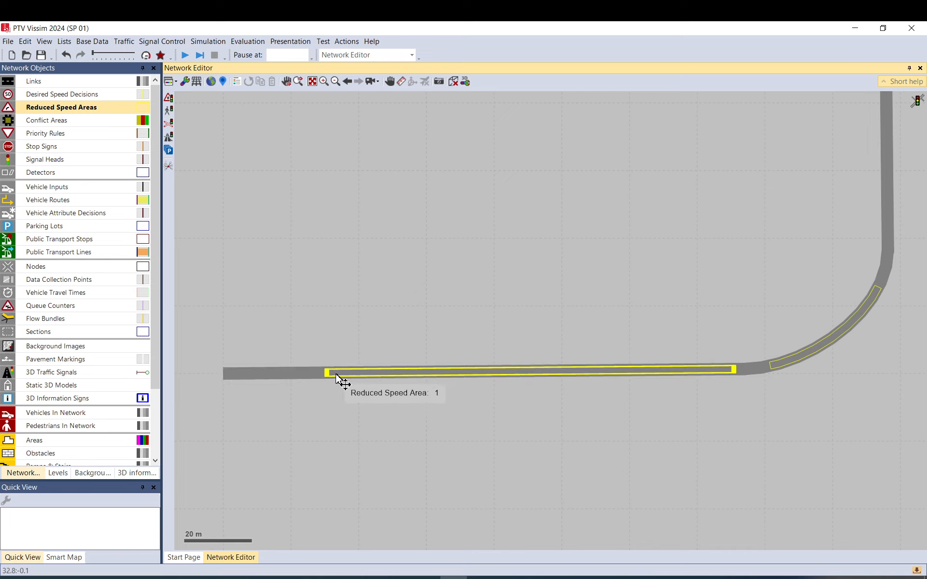
{"action": "mouse_move", "coordinate": [736, 369]}
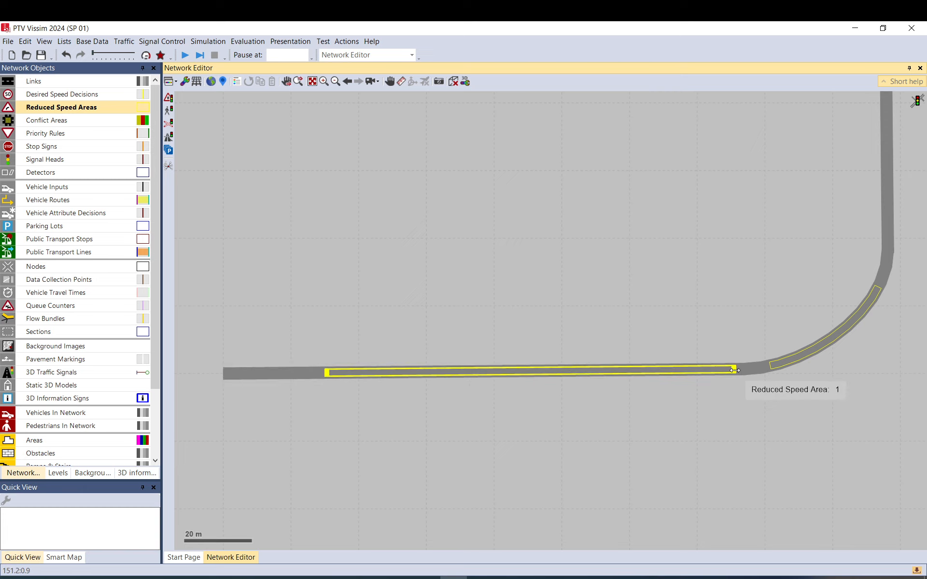
{"action": "left_click", "coordinate": [621, 371]}
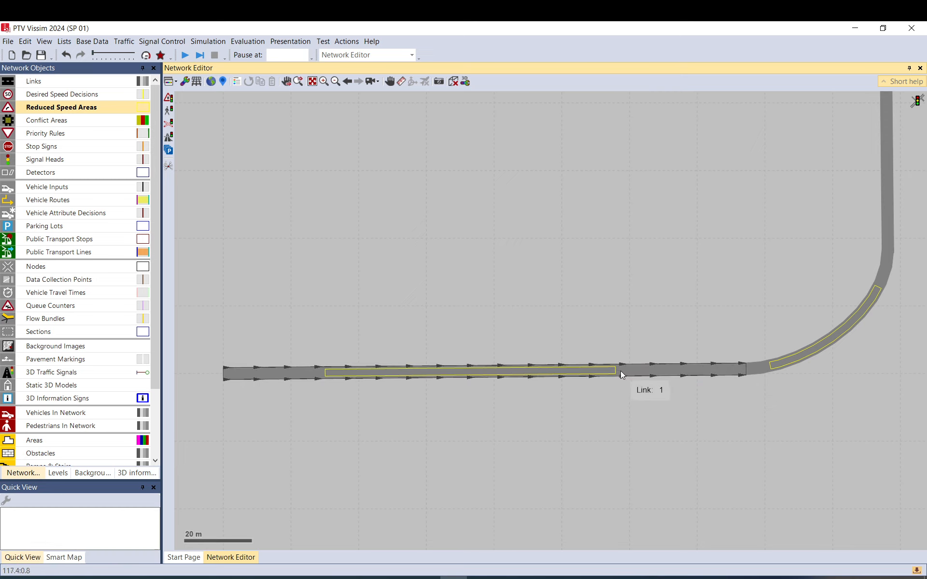
{"action": "mouse_move", "coordinate": [271, 371]}
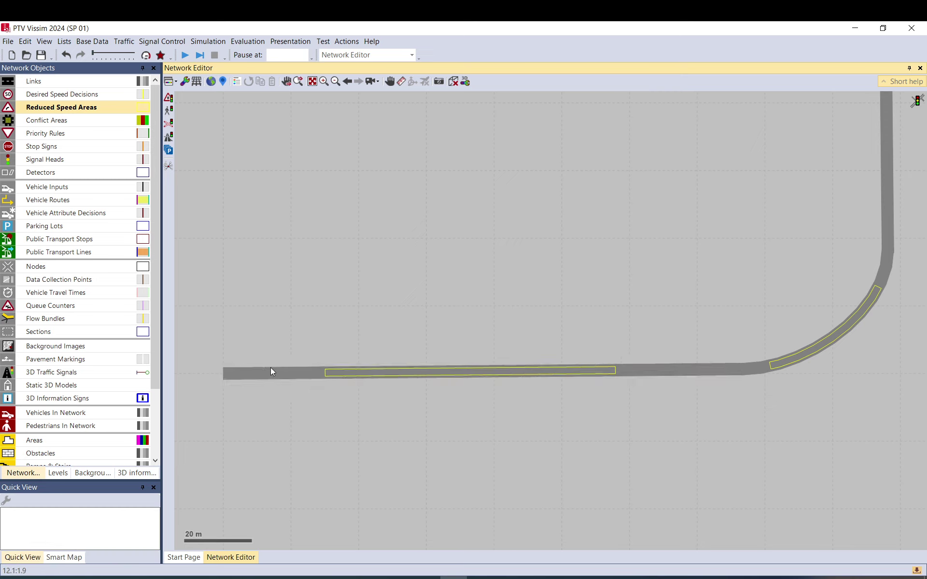
{"action": "mouse_move", "coordinate": [673, 377]}
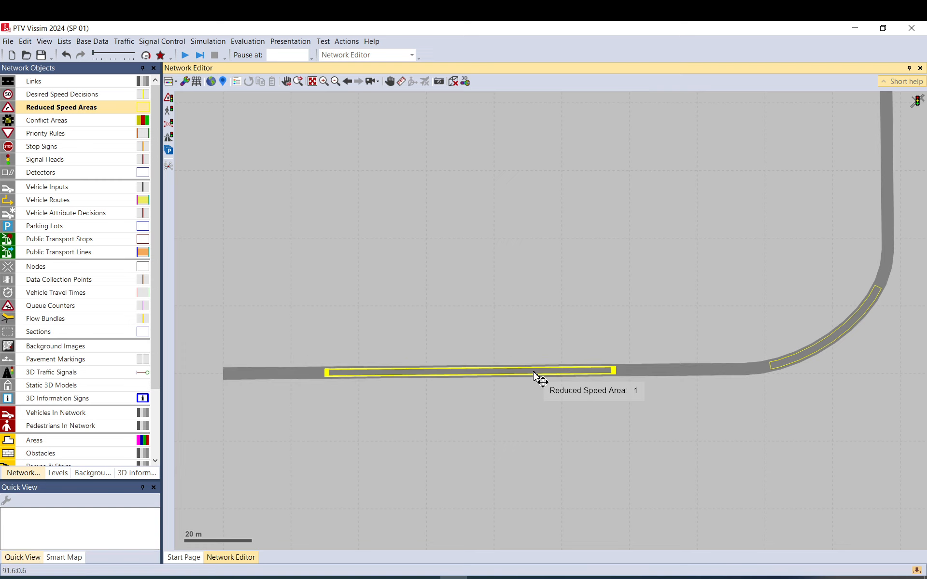
Give reduced speed area 1 a 20 km/h desired speed for Car, LGV and HGV.
{"action": "double_click", "coordinate": [535, 371]}
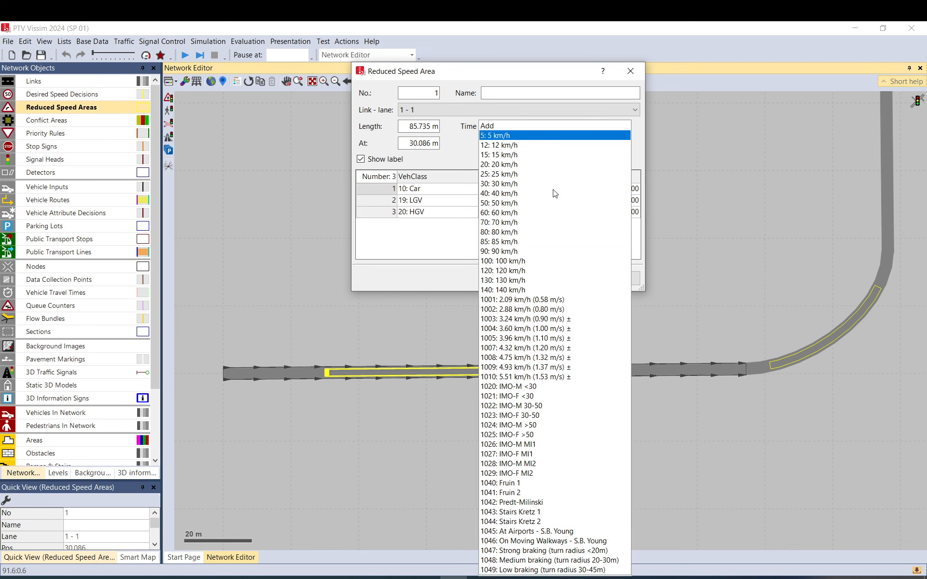
{"action": "mouse_move", "coordinate": [520, 182]}
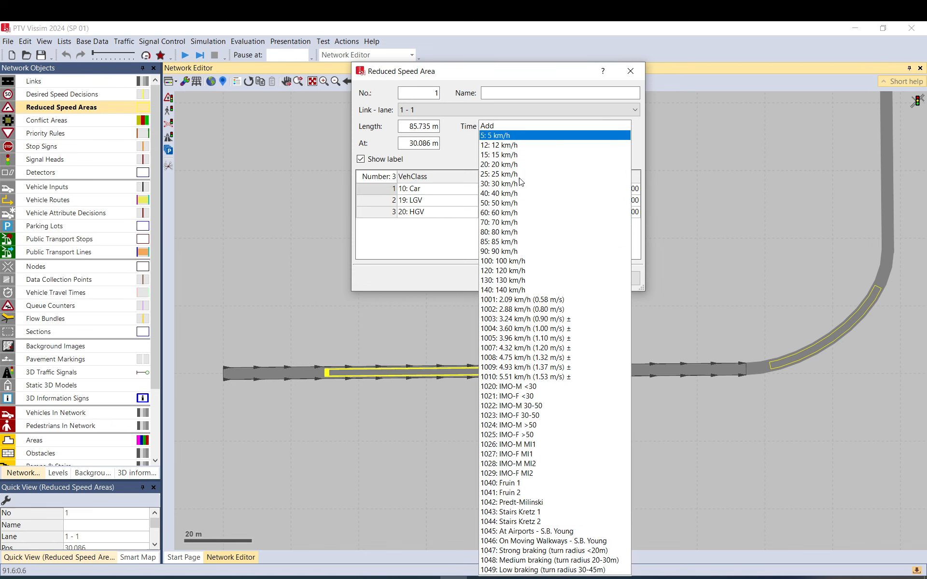
{"action": "left_click", "coordinate": [499, 164]}
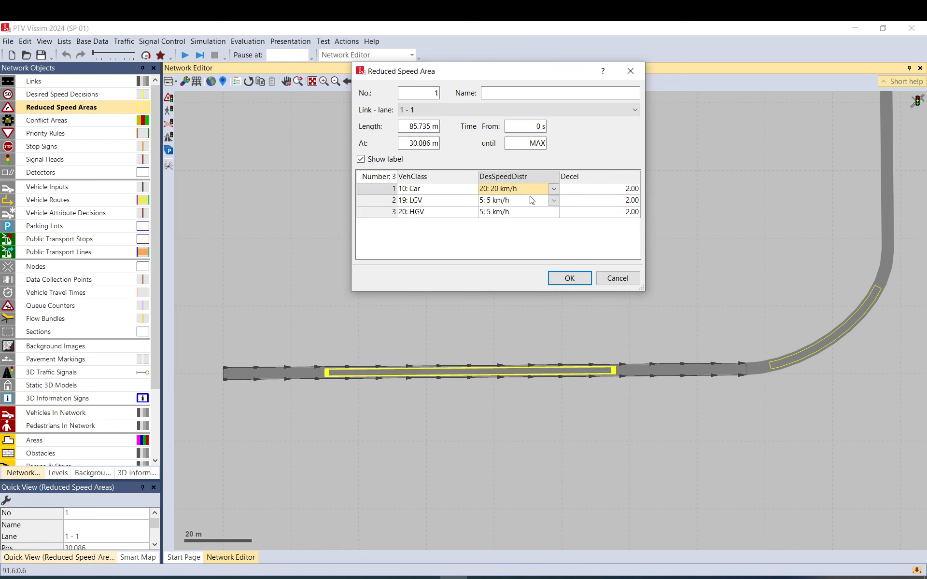
{"action": "left_click", "coordinate": [514, 199]}
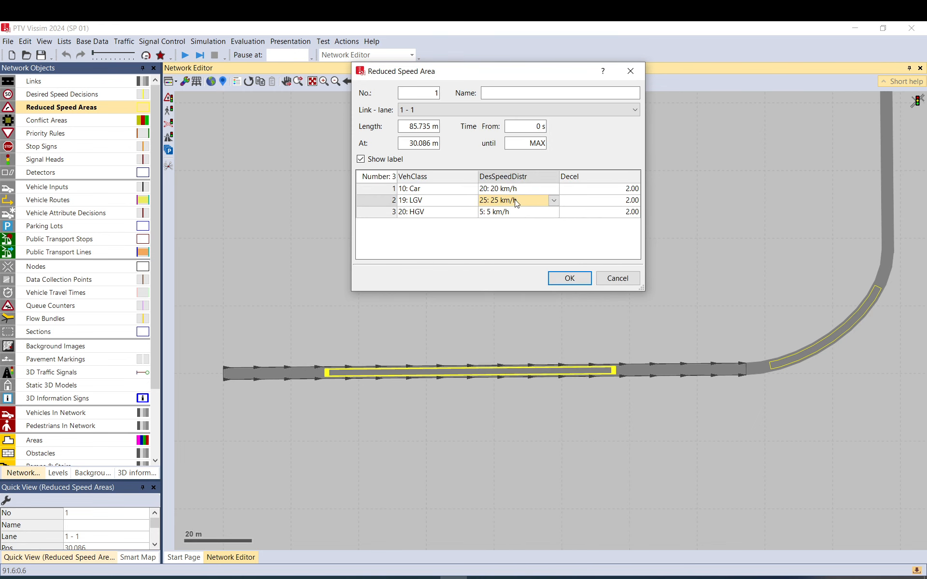
{"action": "left_click", "coordinate": [553, 200]}
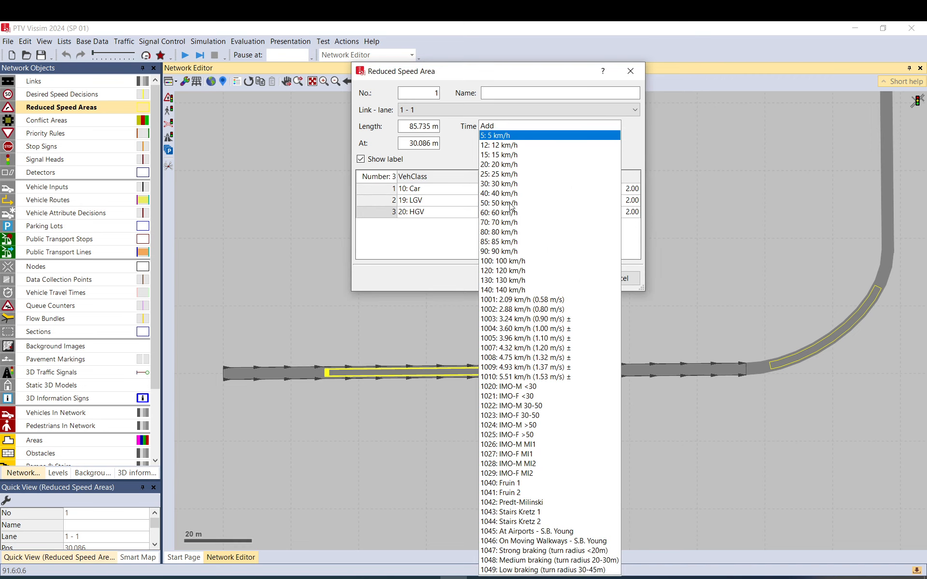
{"action": "left_click", "coordinate": [499, 165]}
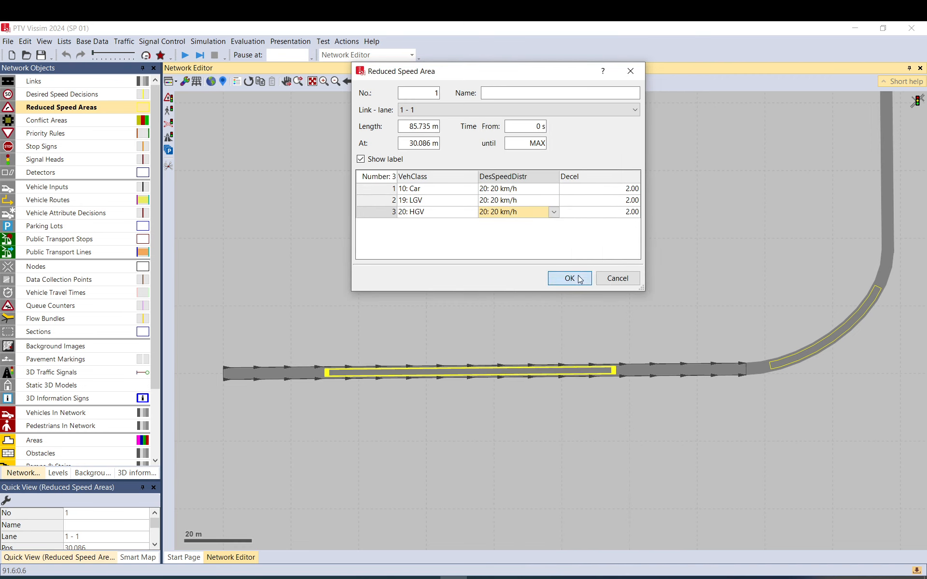
{"action": "left_click", "coordinate": [568, 279]}
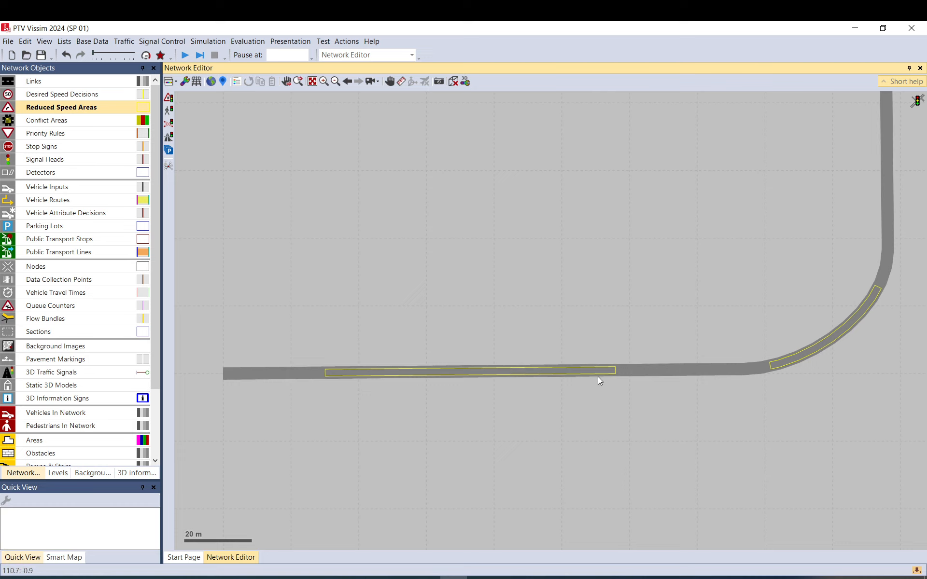
{"action": "mouse_move", "coordinate": [547, 379]}
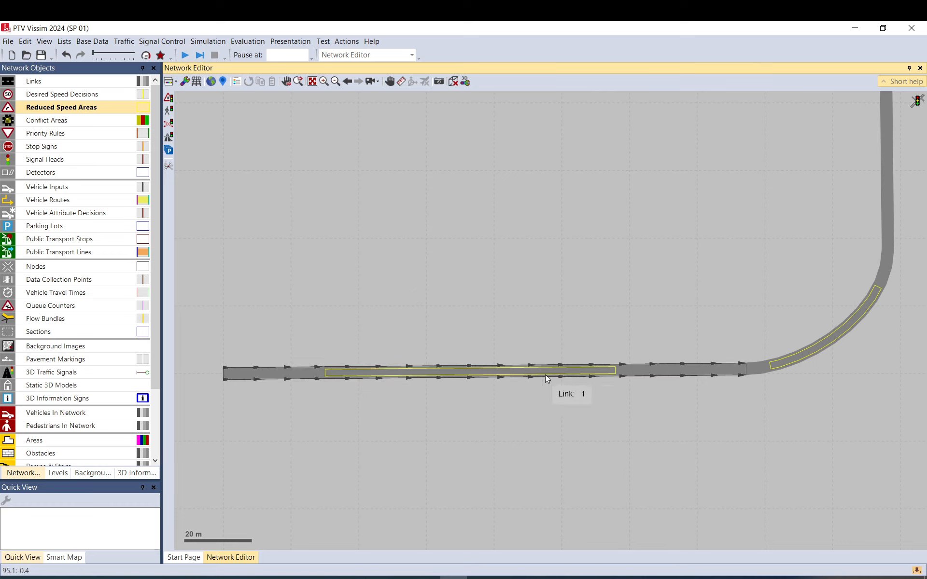
Change the short area's DesSpeedDistr to 5 km/h for Car, LGV and HGV.
{"action": "left_click", "coordinate": [348, 372]}
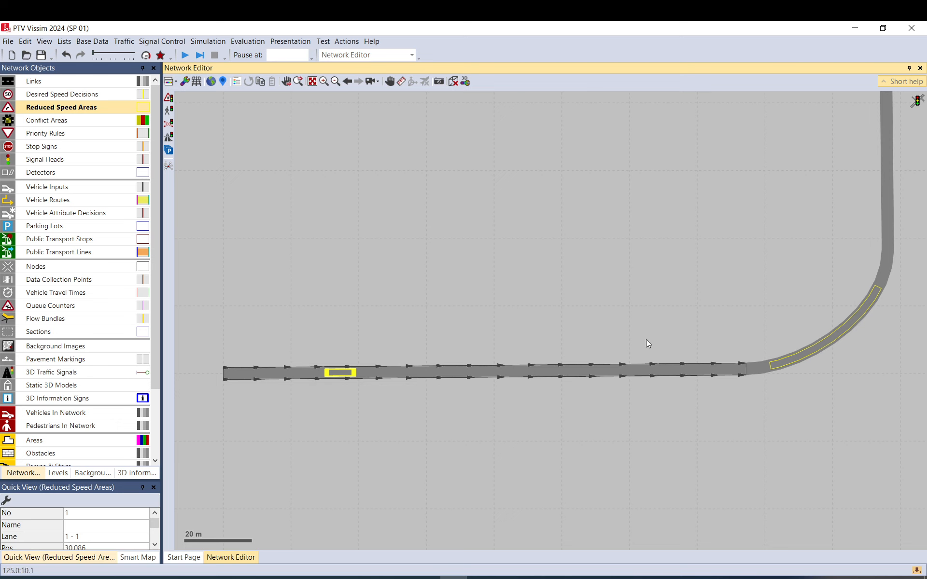
{"action": "double_click", "coordinate": [340, 372]}
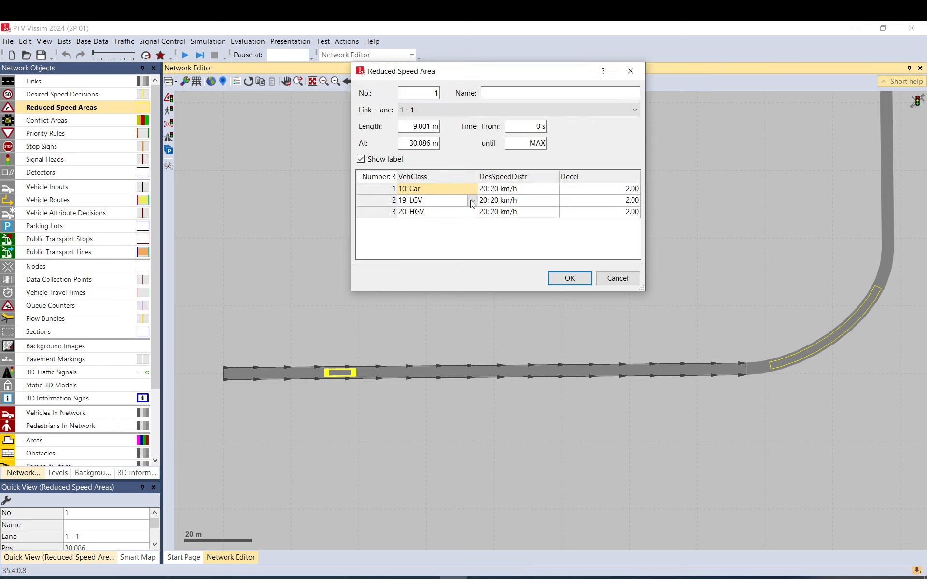
{"action": "left_click", "coordinate": [517, 189]}
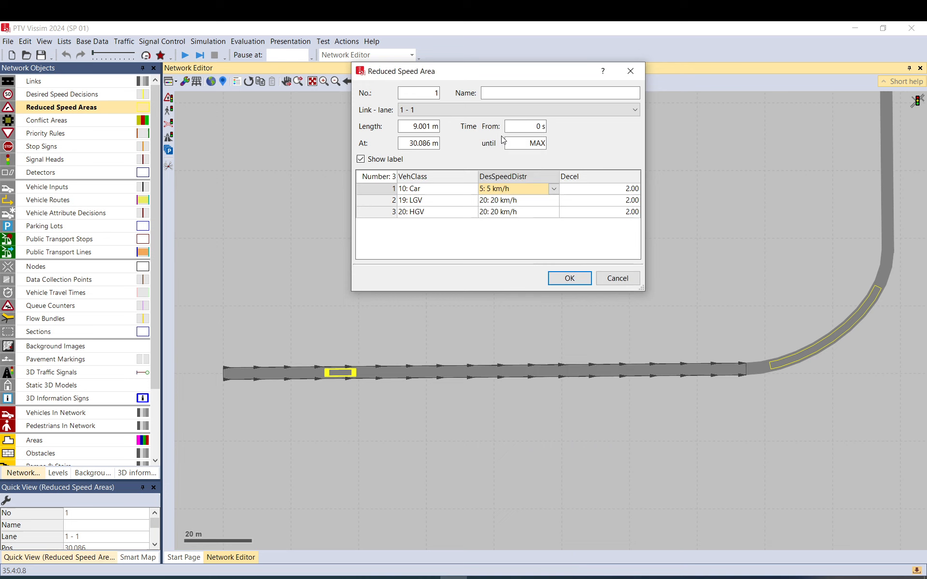
{"action": "left_click", "coordinate": [493, 200]}
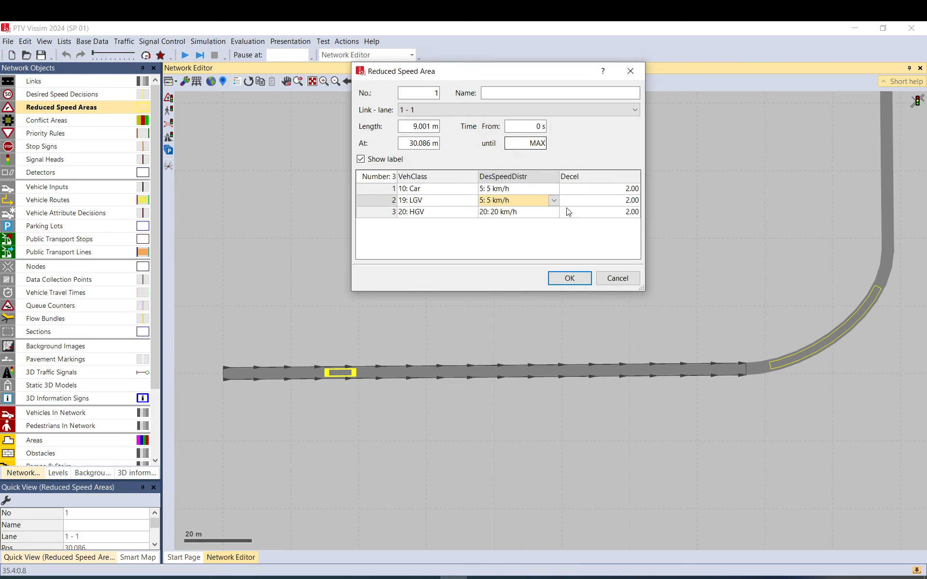
{"action": "left_click", "coordinate": [514, 212]}
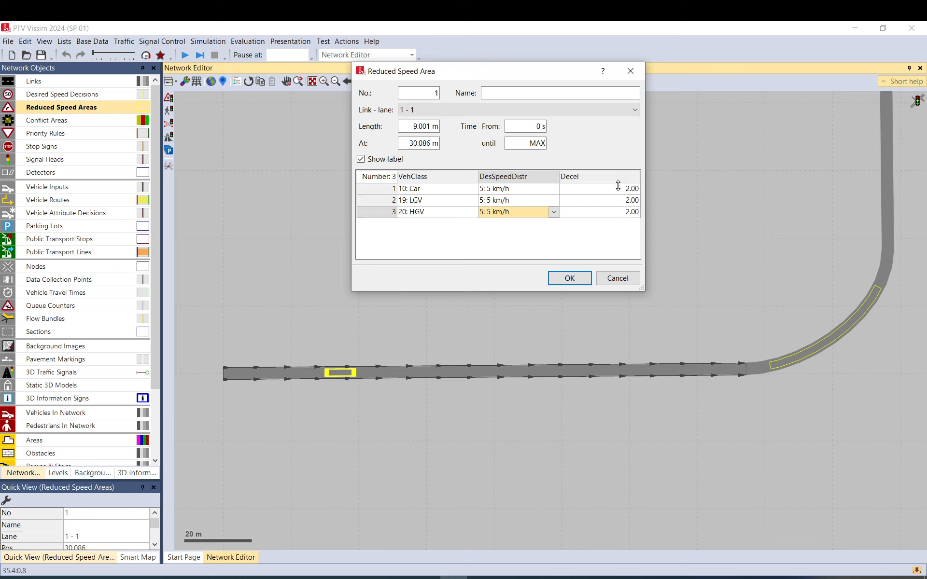
{"action": "left_click", "coordinate": [598, 200]}
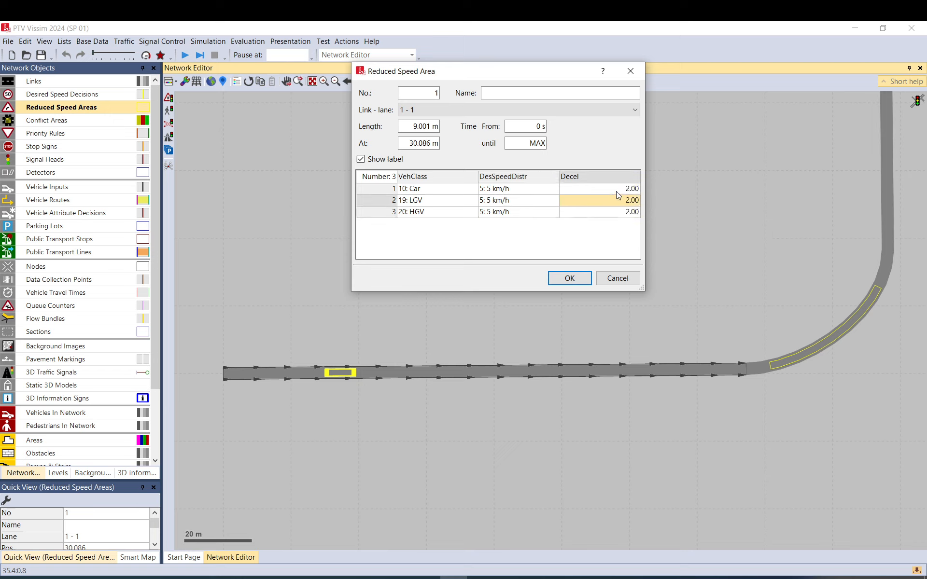
{"action": "mouse_move", "coordinate": [617, 192]}
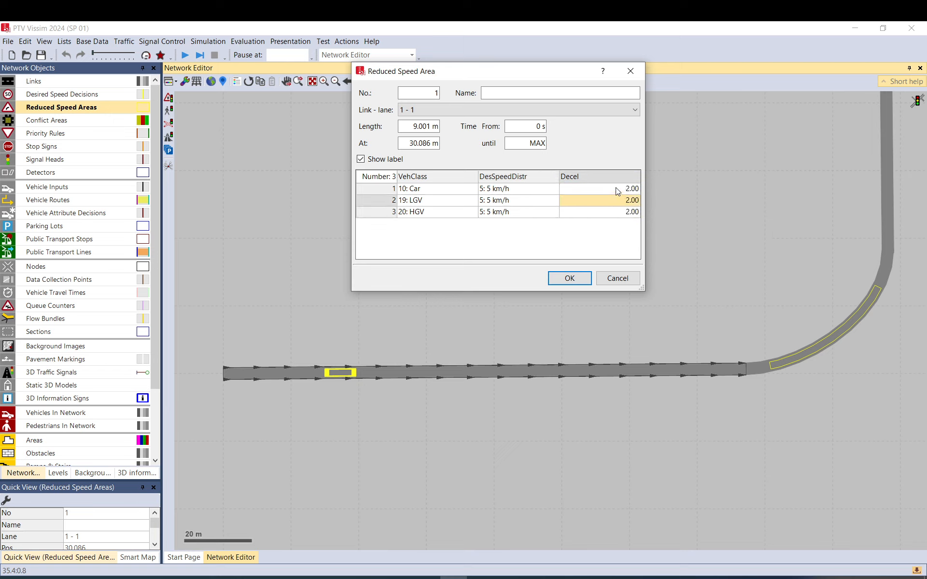
{"action": "left_click", "coordinate": [599, 188]}
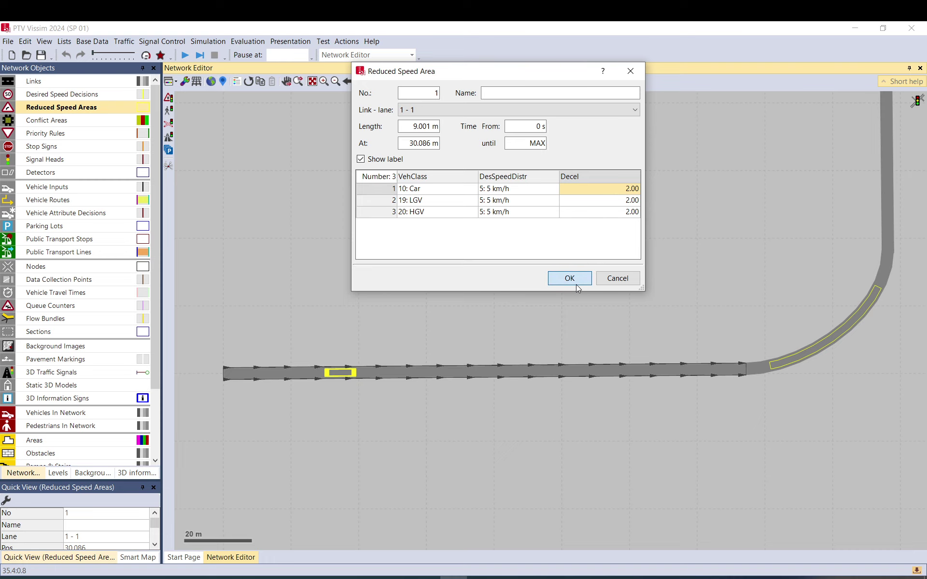
{"action": "left_click", "coordinate": [568, 279]}
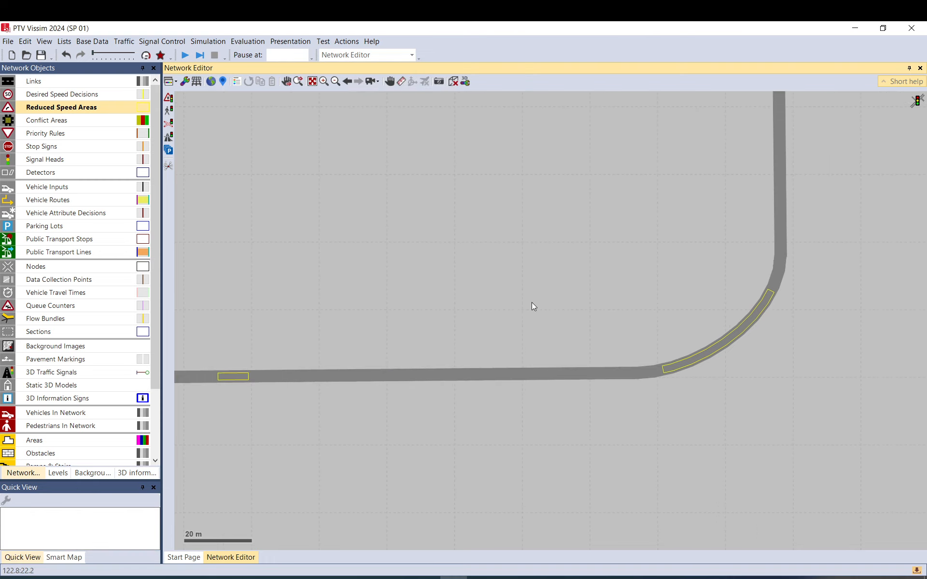
Switch Network Objects to Links to display the curved link's poly points.
{"action": "left_click", "coordinate": [92, 41]}
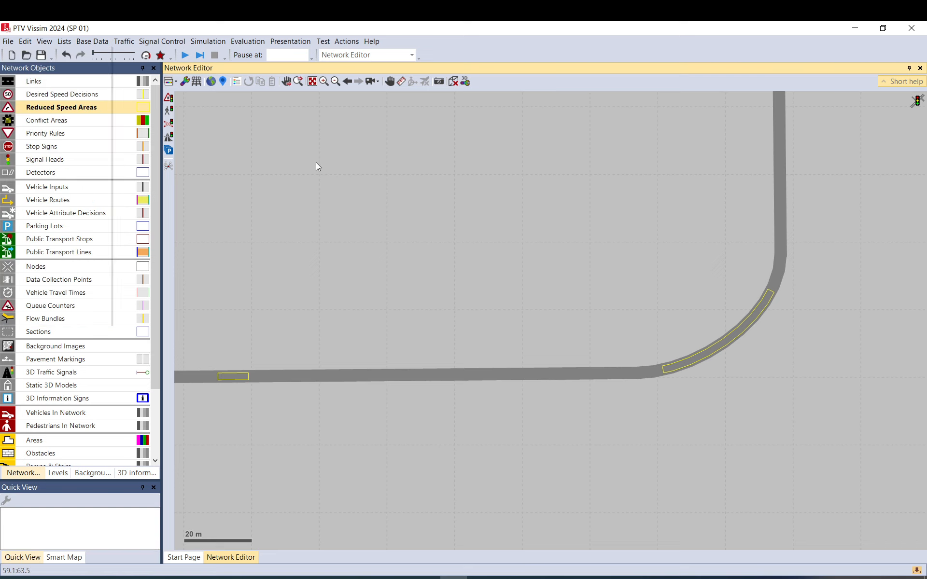
{"action": "mouse_move", "coordinate": [763, 313]}
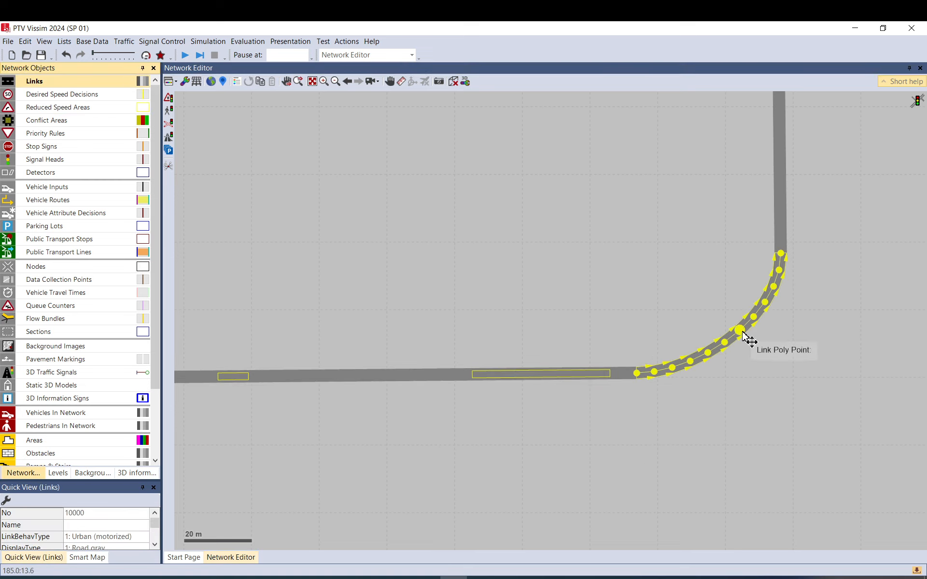
{"action": "double_click", "coordinate": [739, 330]}
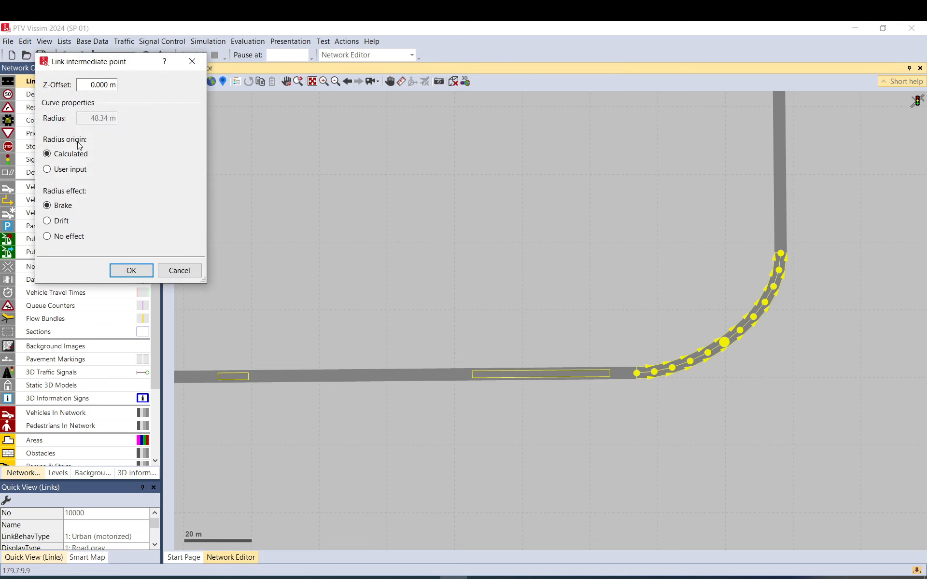
{"action": "left_click", "coordinate": [47, 169]}
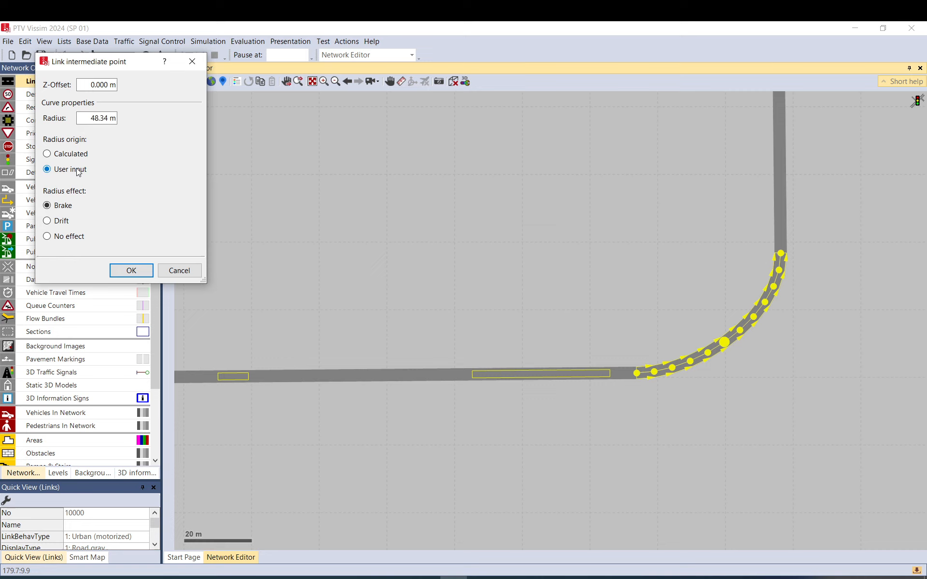
{"action": "triple_click", "coordinate": [96, 118]}
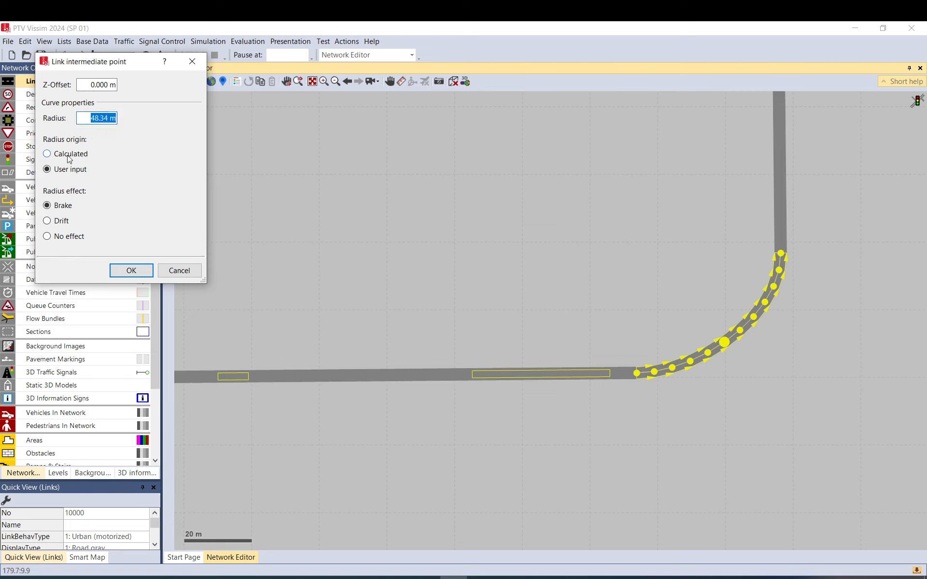
{"action": "left_click", "coordinate": [47, 154]}
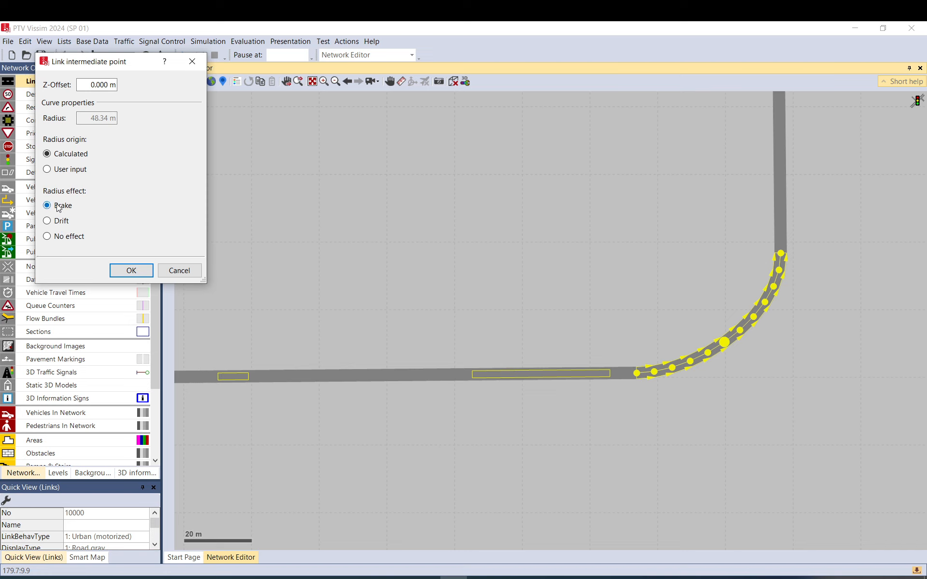
{"action": "left_click", "coordinate": [131, 270]}
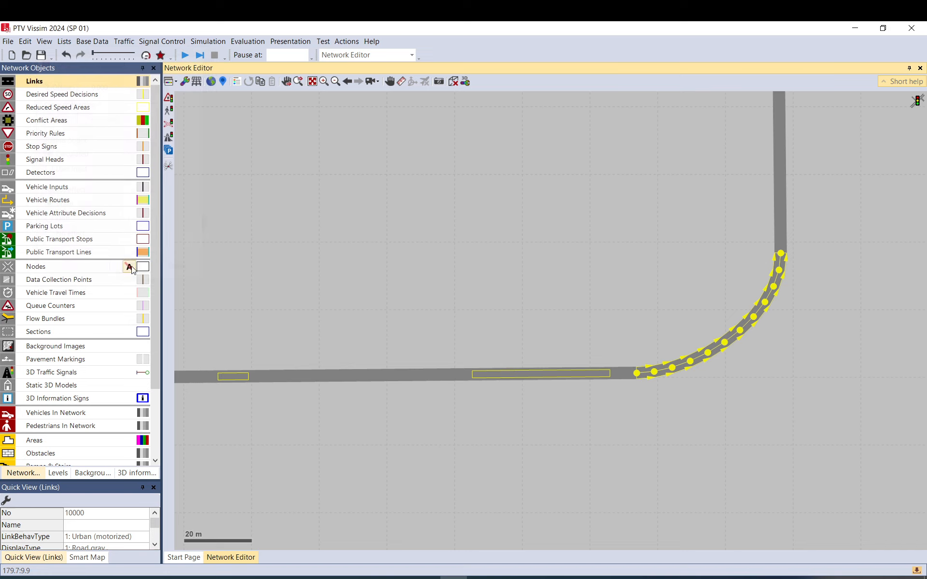
{"action": "left_click", "coordinate": [64, 41]}
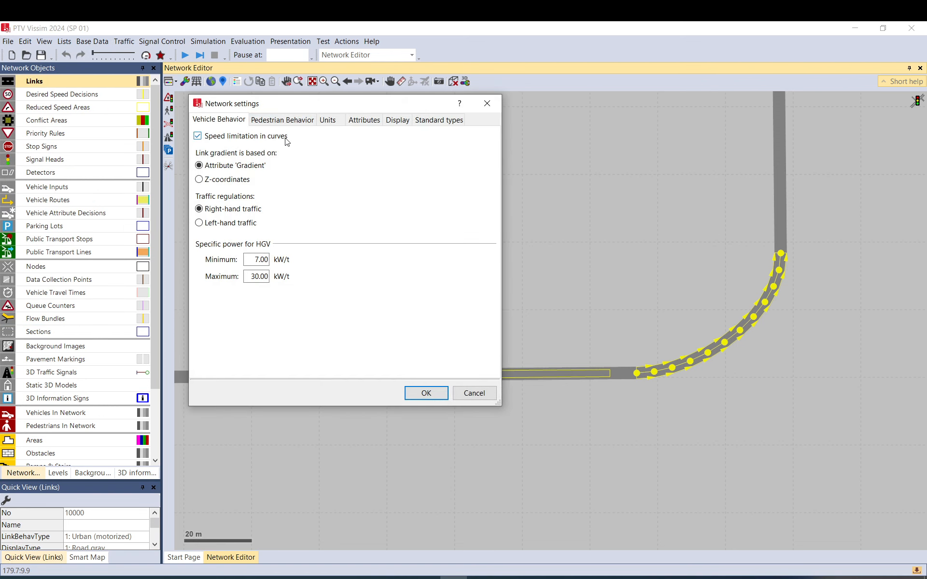
Toggle 'Speed limitation in curves' off and back on in Network Settings.
{"action": "left_click", "coordinate": [198, 136]}
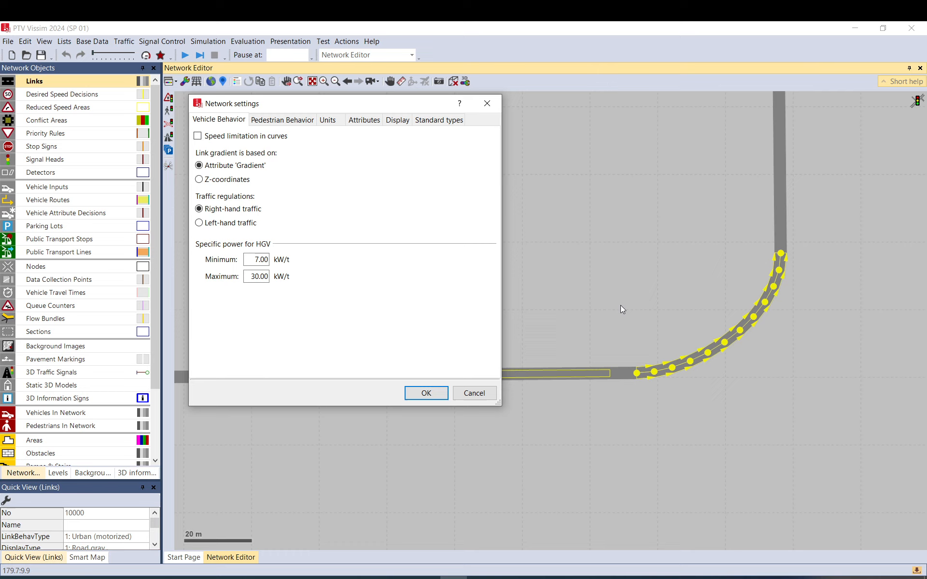
{"action": "mouse_move", "coordinate": [738, 360]}
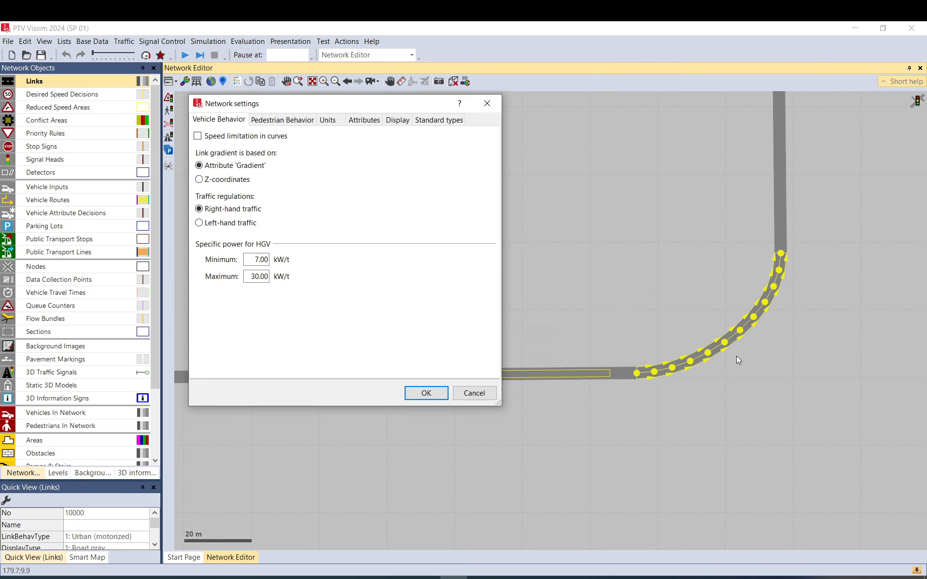
{"action": "mouse_move", "coordinate": [655, 366]}
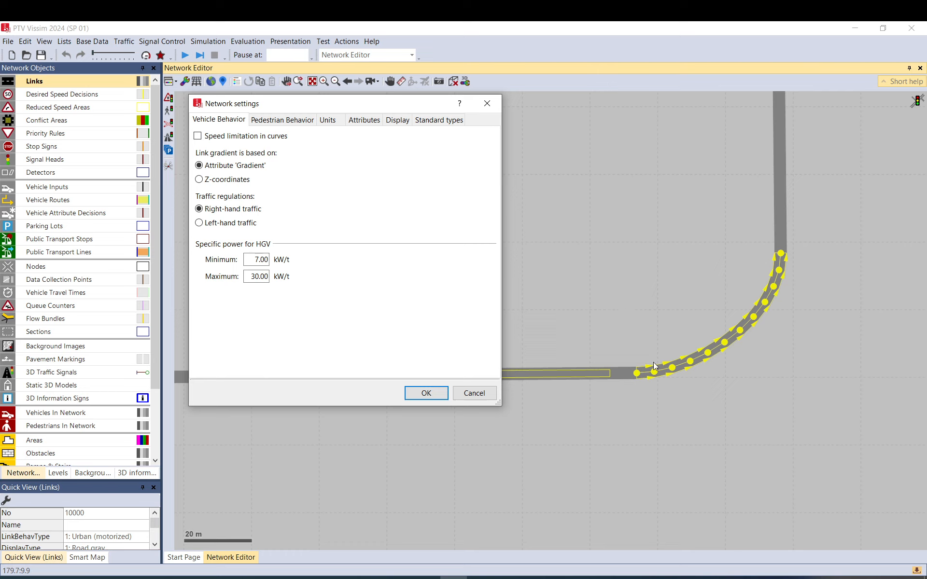
{"action": "left_click", "coordinate": [198, 136]}
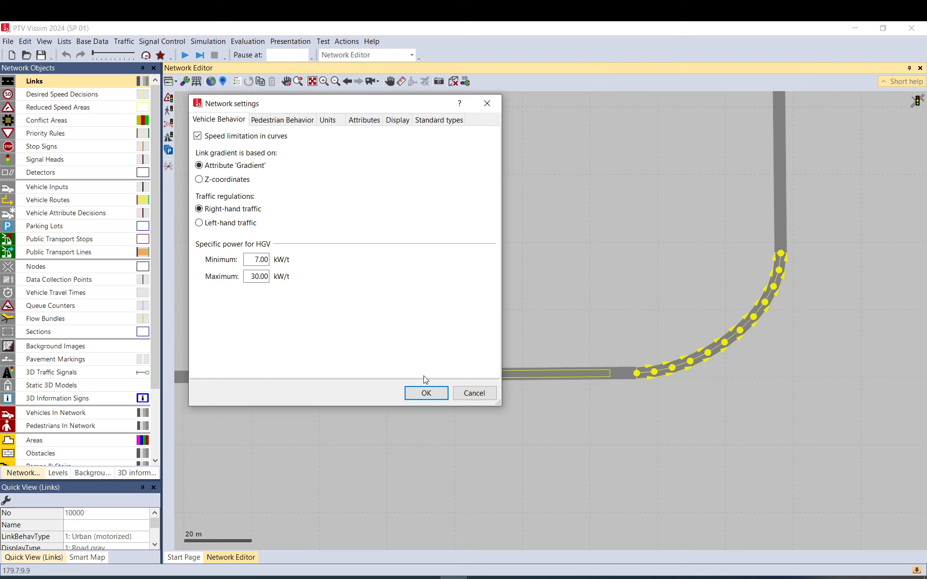
{"action": "mouse_move", "coordinate": [278, 173]}
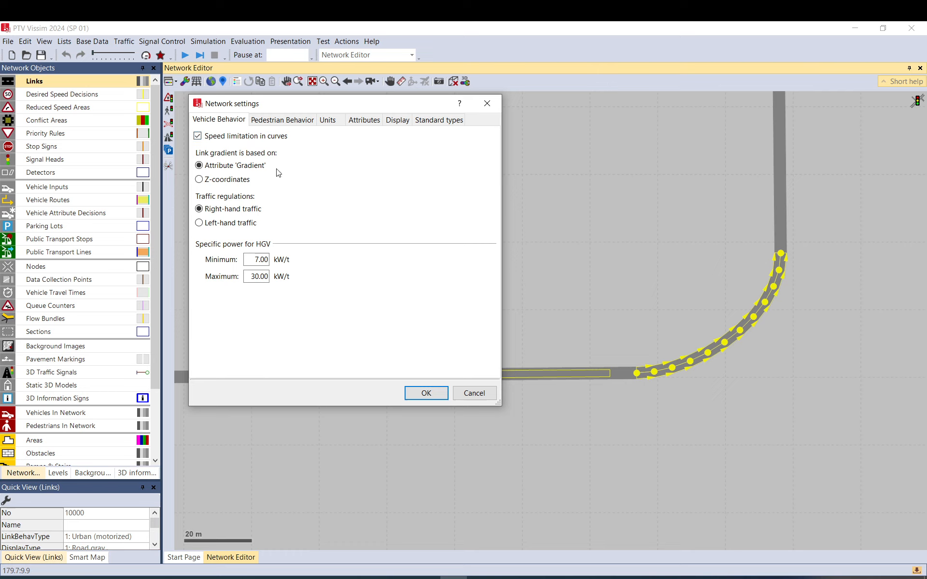
{"action": "mouse_move", "coordinate": [278, 163]}
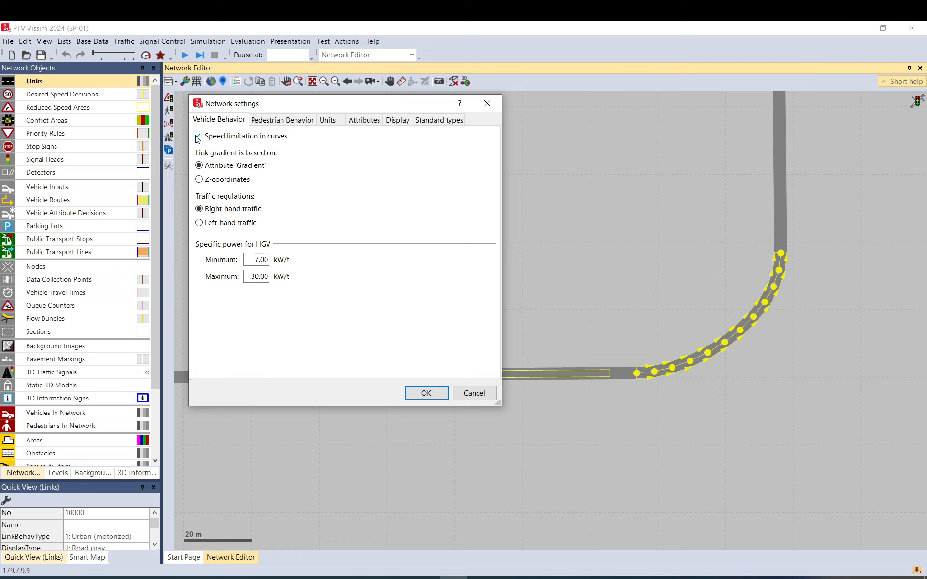
{"action": "left_click", "coordinate": [198, 136]}
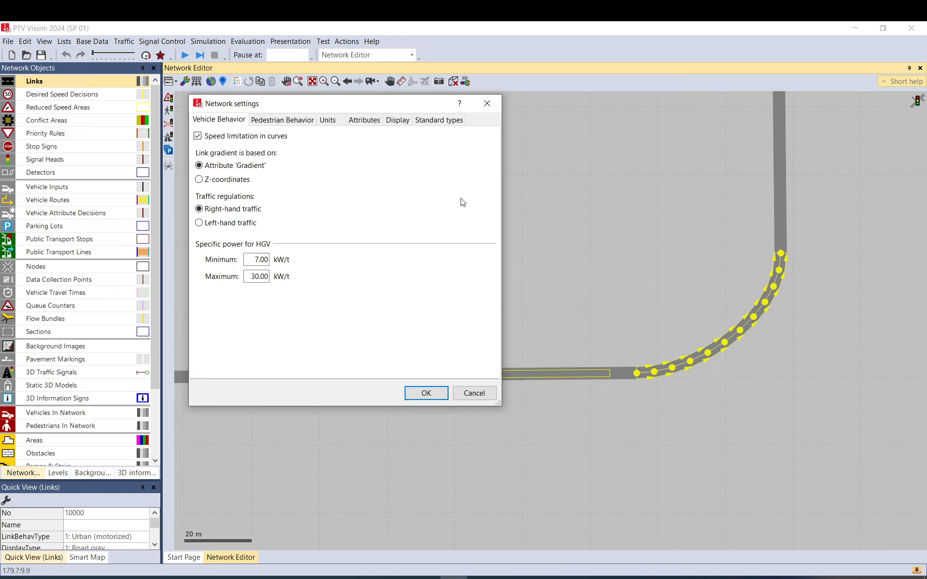
{"action": "mouse_move", "coordinate": [571, 381]}
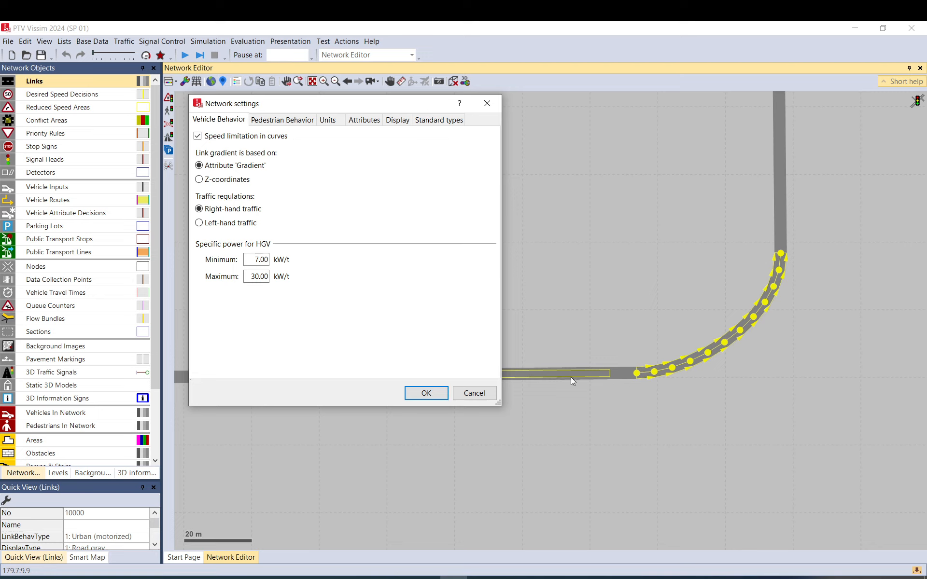
{"action": "mouse_move", "coordinate": [662, 373]}
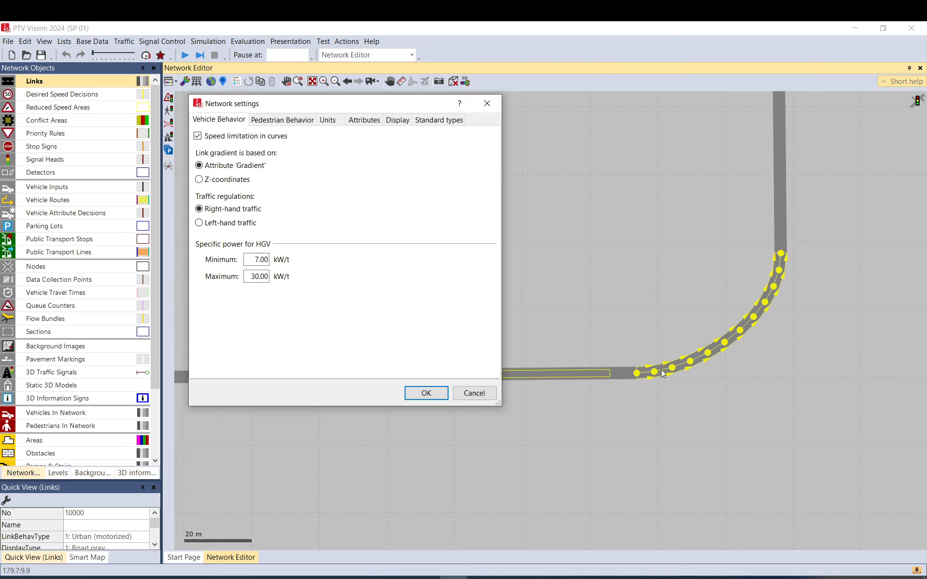
{"action": "mouse_move", "coordinate": [683, 361]}
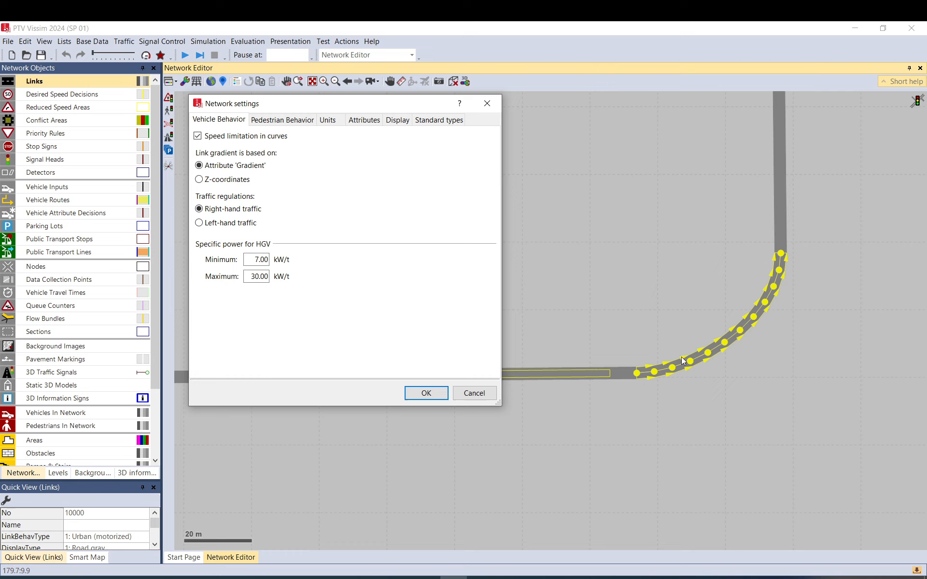
{"action": "mouse_move", "coordinate": [315, 181]}
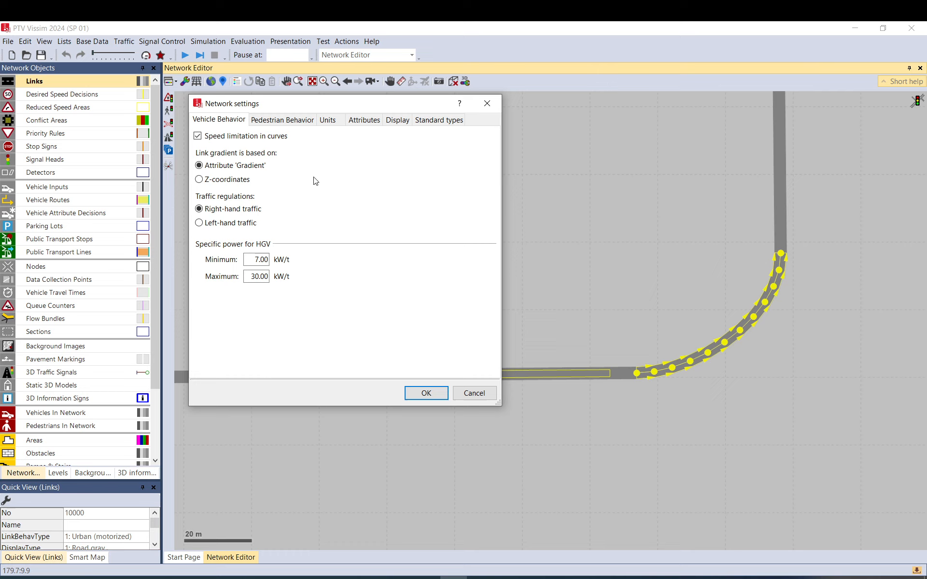
{"action": "mouse_move", "coordinate": [292, 144]}
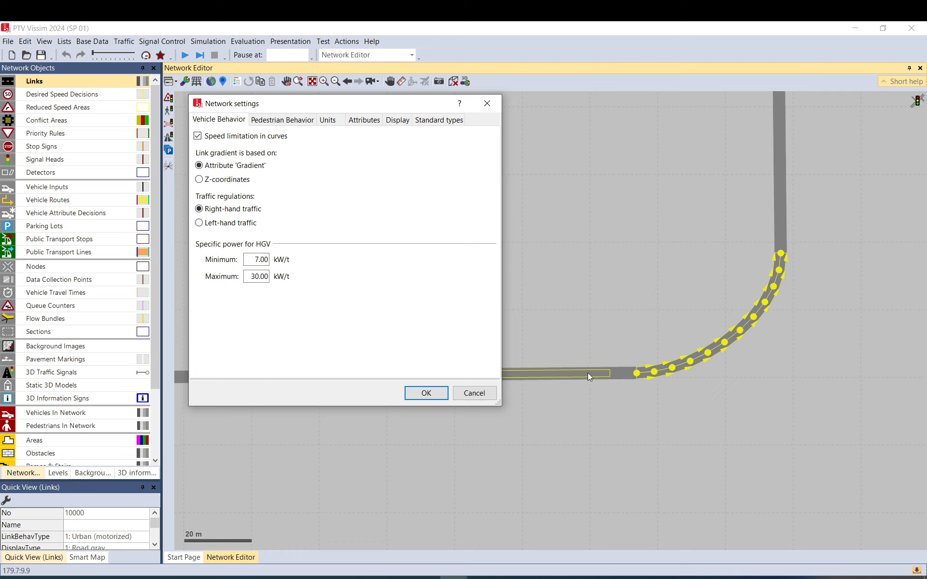
{"action": "mouse_move", "coordinate": [766, 313]}
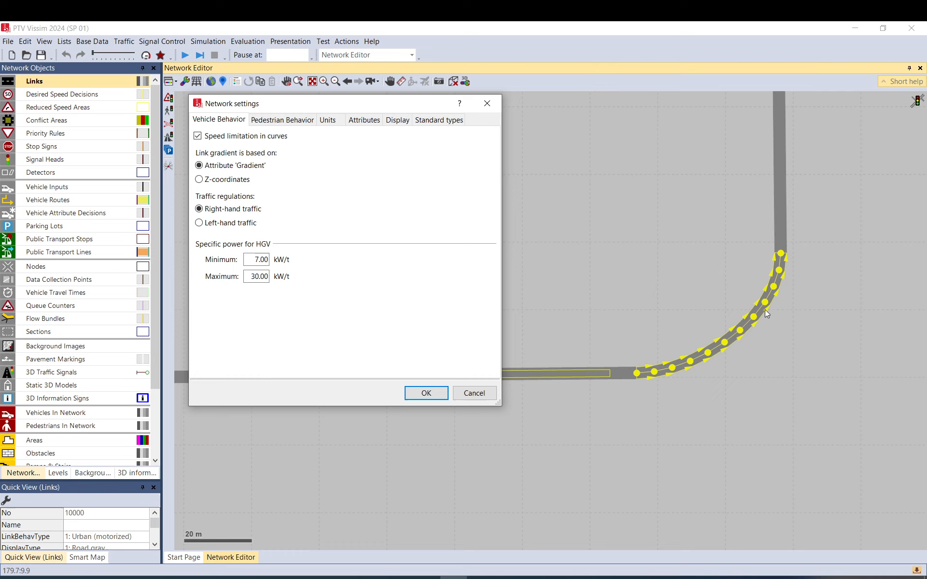
{"action": "mouse_move", "coordinate": [487, 103]}
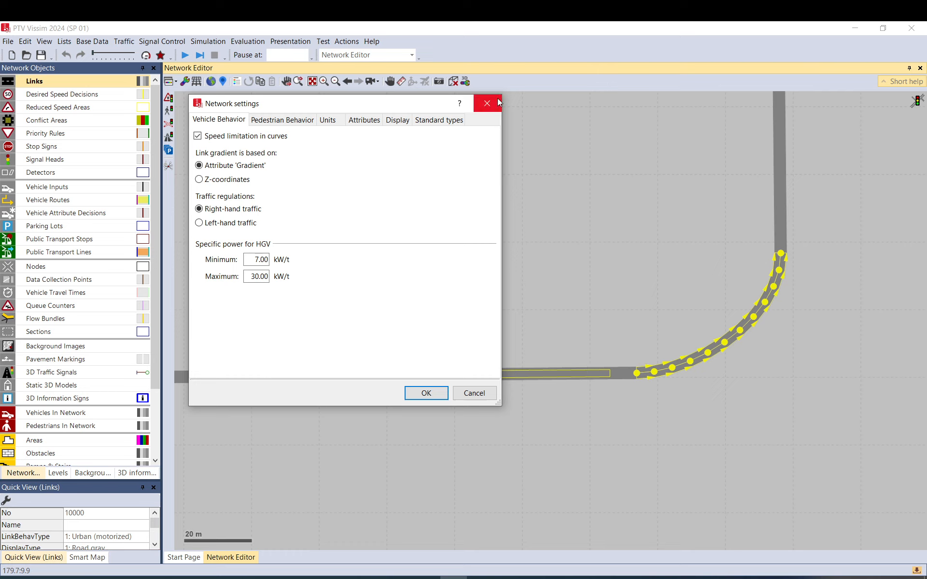
{"action": "mouse_move", "coordinate": [487, 102]}
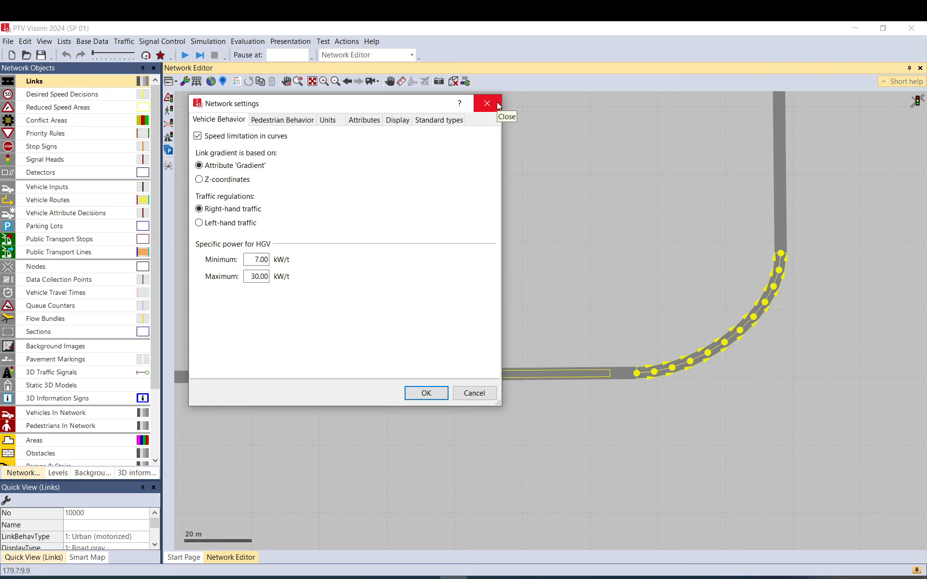
{"action": "mouse_move", "coordinate": [472, 371]}
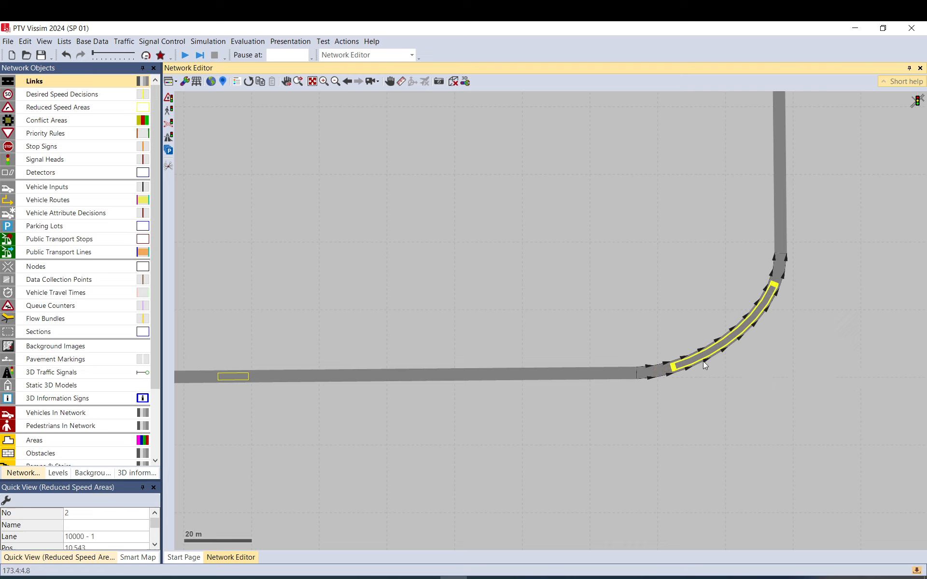
Show the Reduced Speed Areas list with both areas.
{"action": "right_click", "coordinate": [57, 107]}
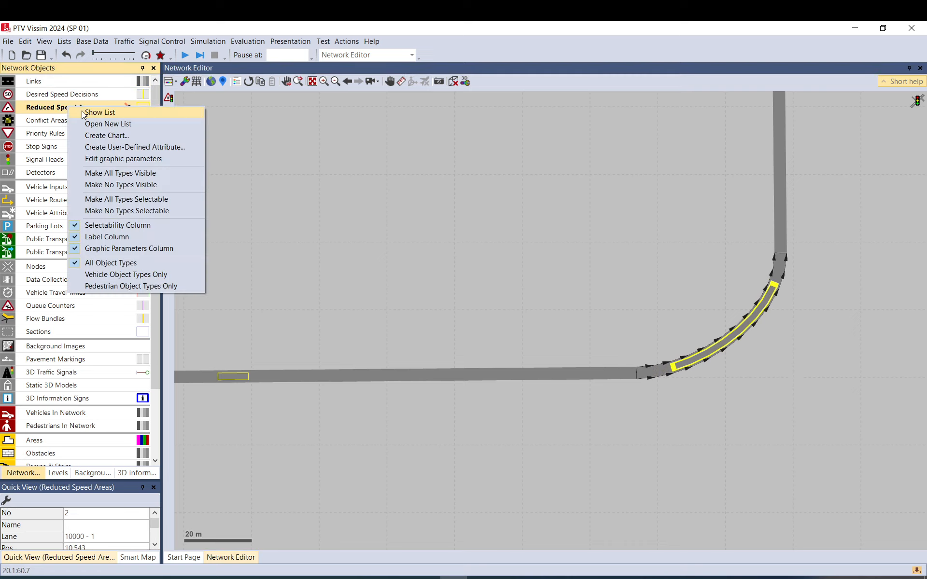
{"action": "left_click", "coordinate": [100, 113]}
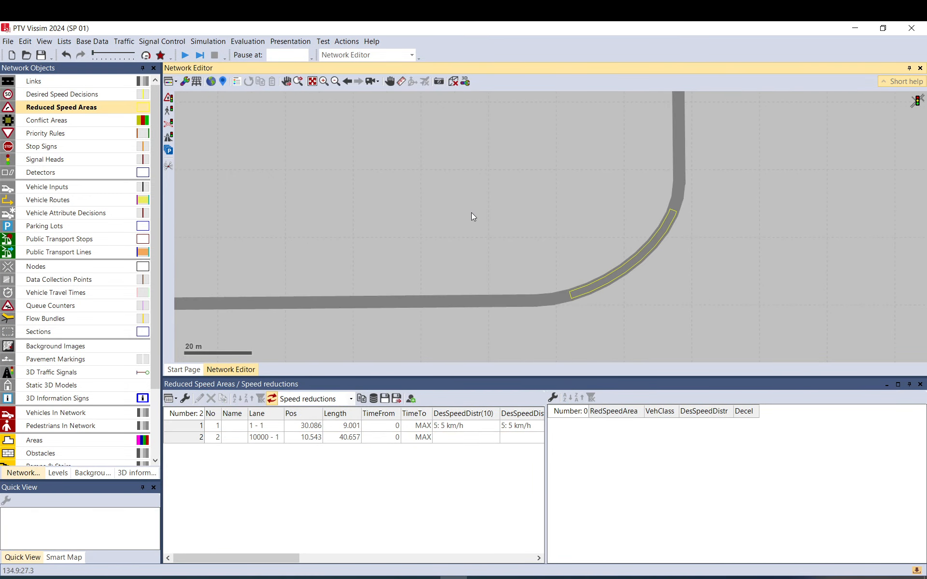
{"action": "left_click", "coordinate": [92, 42]}
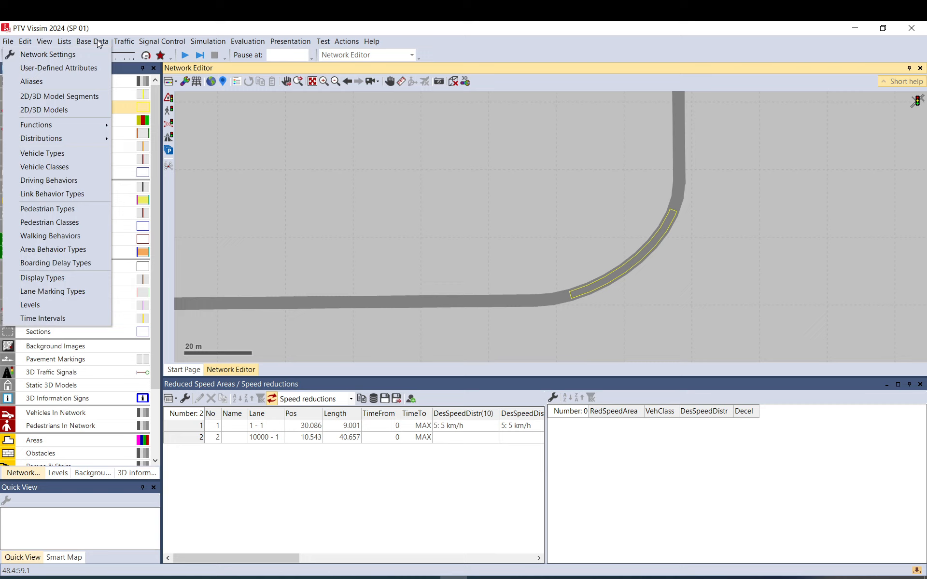
List all desired speed distributions and scroll down to the braking entries.
{"action": "left_click", "coordinate": [42, 139]}
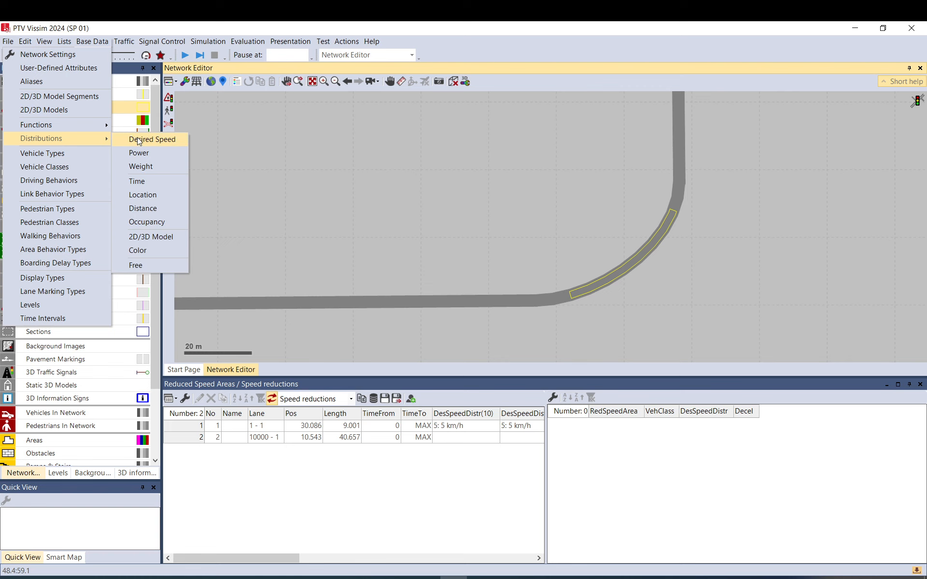
{"action": "left_click", "coordinate": [152, 140]}
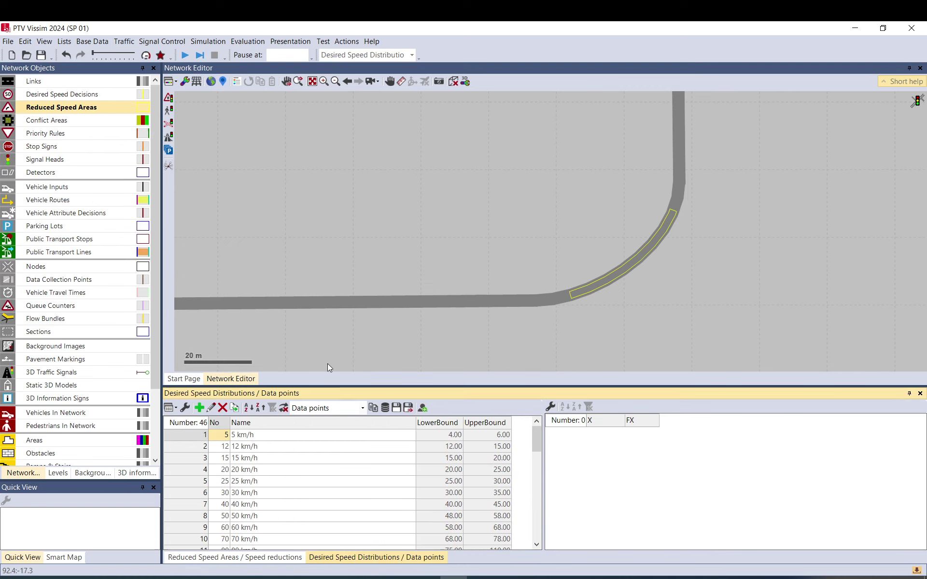
{"action": "scroll", "scroll_direction": "down", "scroll_amount": 3}
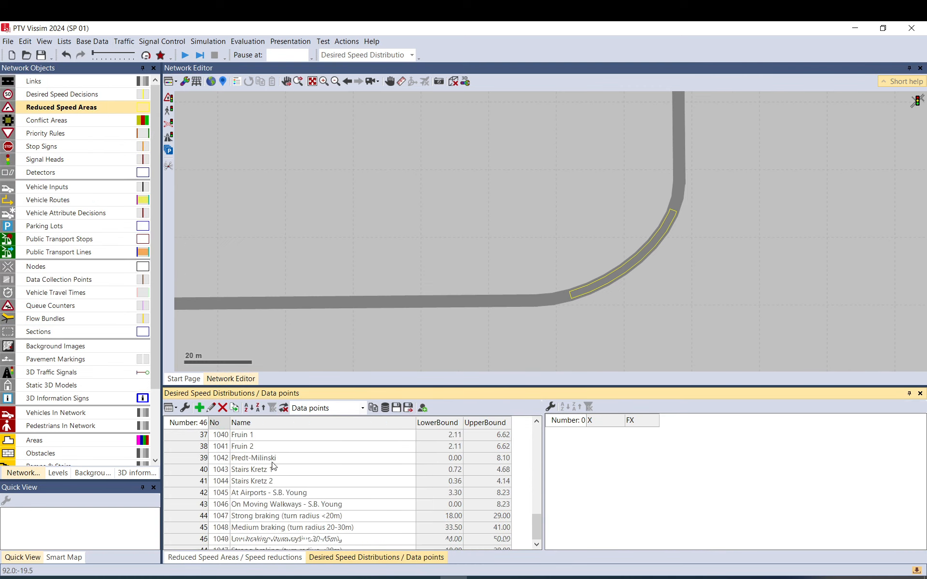
View data points for Strong (<20m), Medium (20-30m) and Low (30-45m) braking distributions.
{"action": "left_click", "coordinate": [284, 516]}
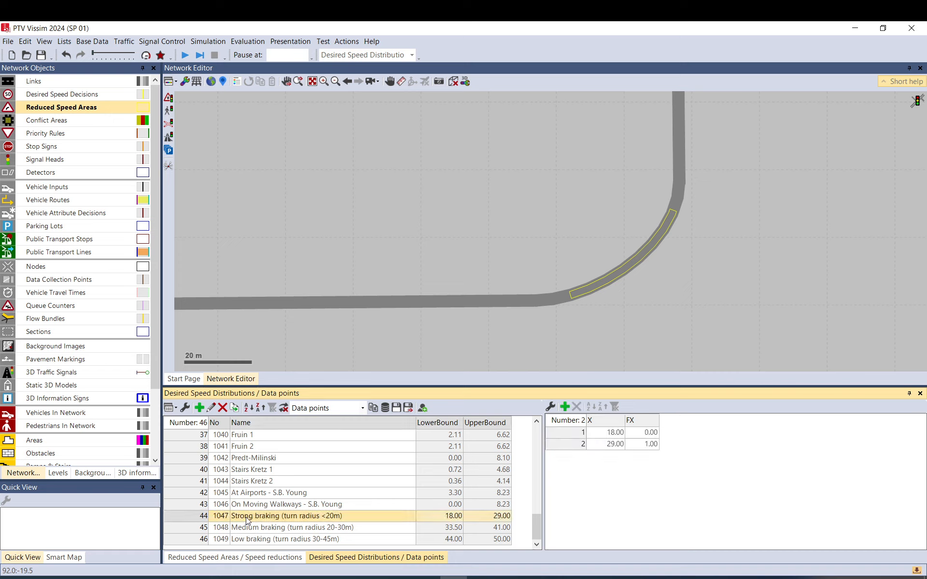
{"action": "mouse_move", "coordinate": [300, 519]}
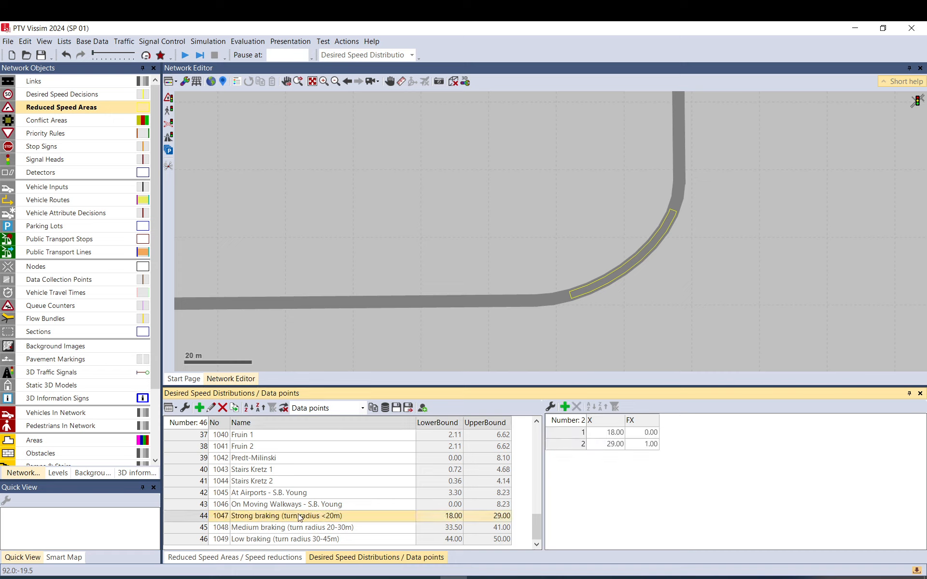
{"action": "mouse_move", "coordinate": [302, 516]}
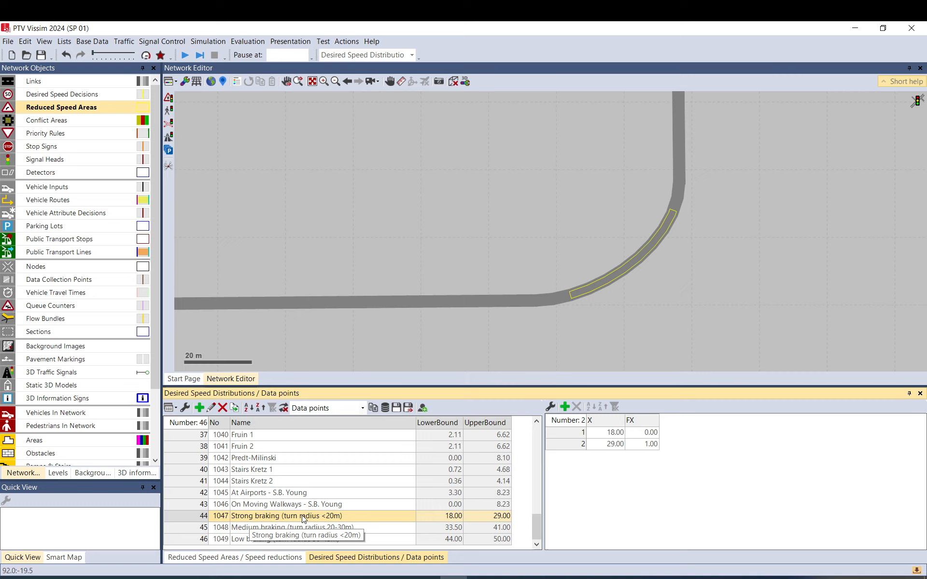
{"action": "mouse_move", "coordinate": [319, 522]}
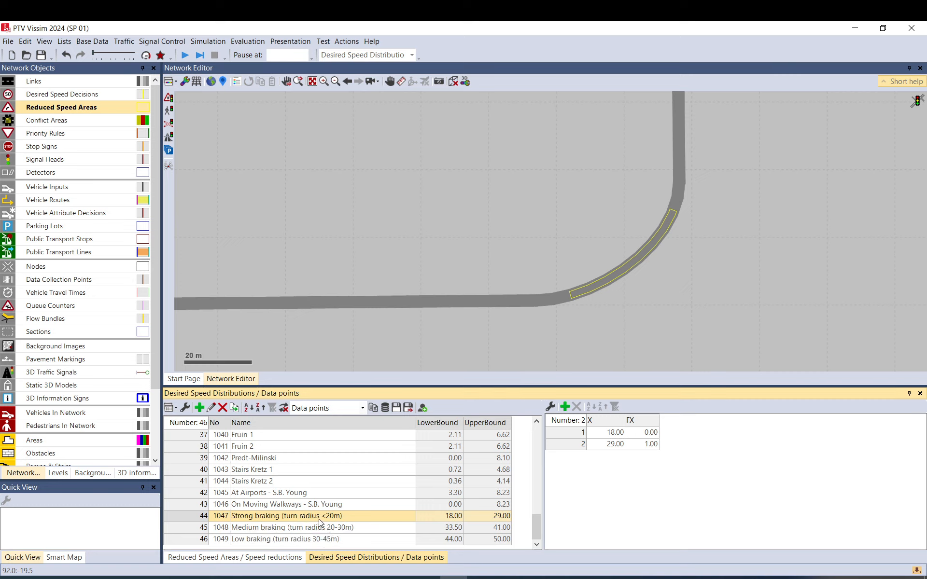
{"action": "mouse_move", "coordinate": [478, 522]}
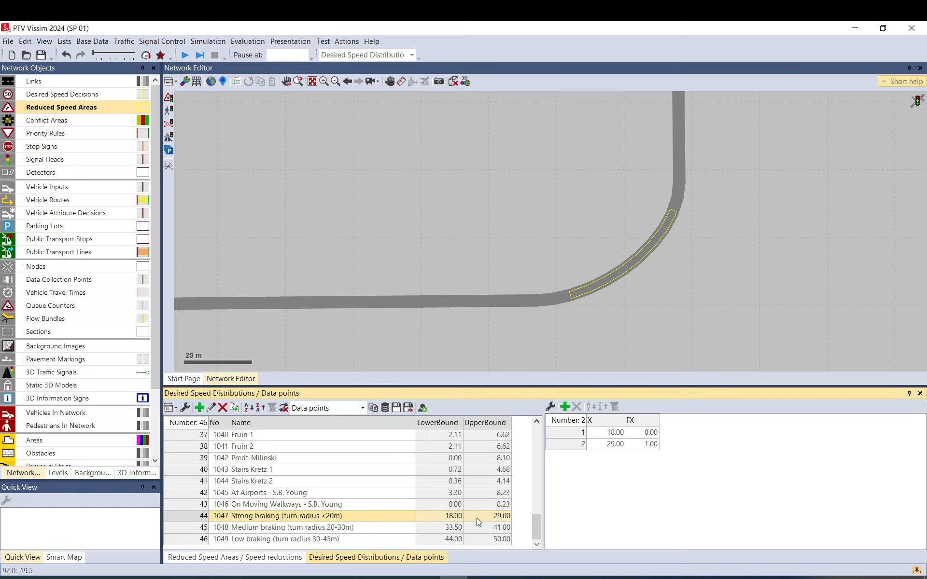
{"action": "mouse_move", "coordinate": [451, 523]}
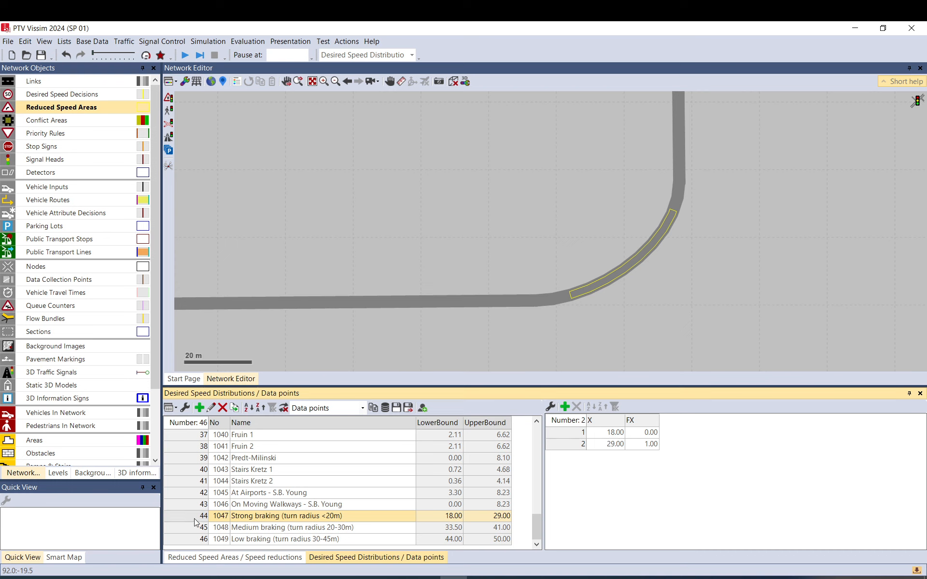
{"action": "double_click", "coordinate": [283, 516]}
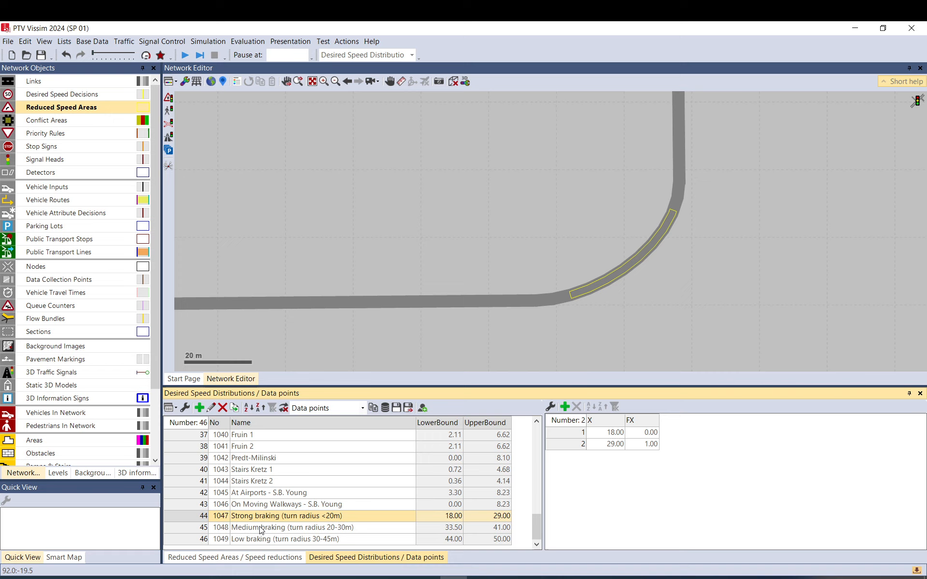
{"action": "left_click", "coordinate": [290, 527]}
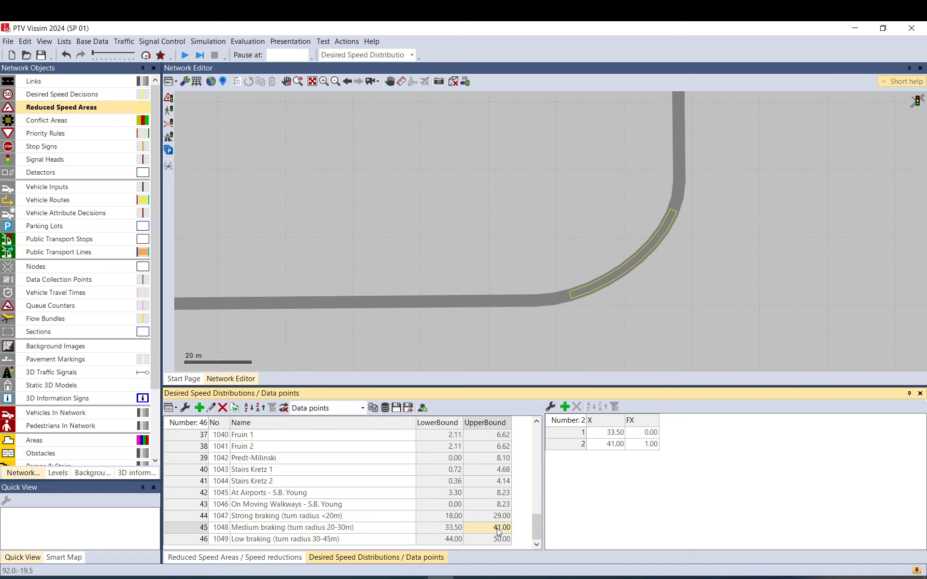
{"action": "left_click", "coordinate": [289, 539]}
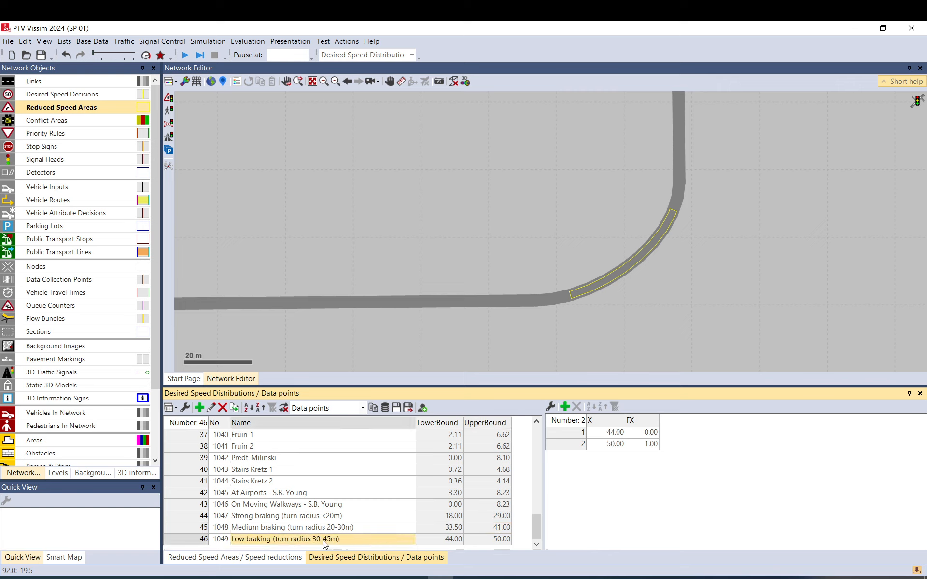
{"action": "mouse_move", "coordinate": [492, 546]}
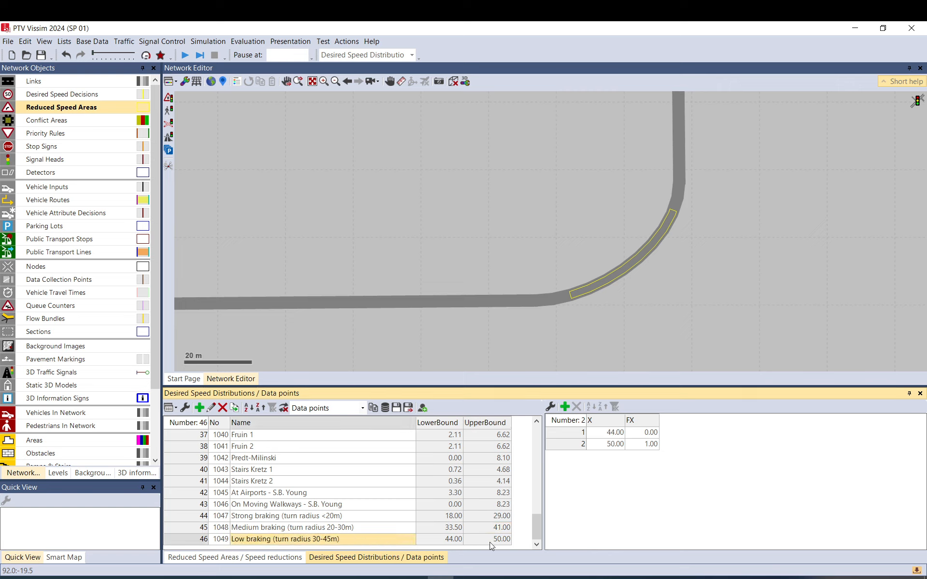
{"action": "mouse_move", "coordinate": [487, 542]}
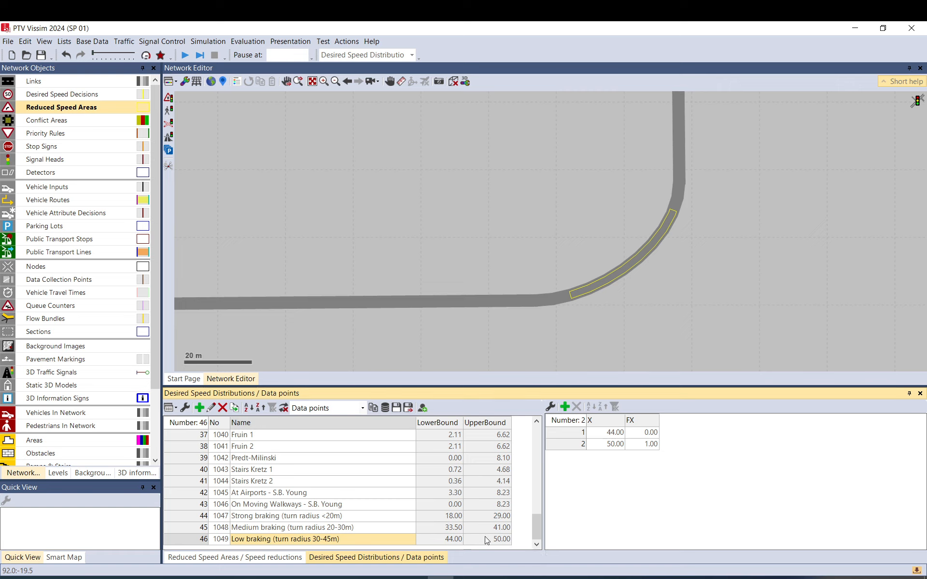
{"action": "mouse_move", "coordinate": [451, 524]}
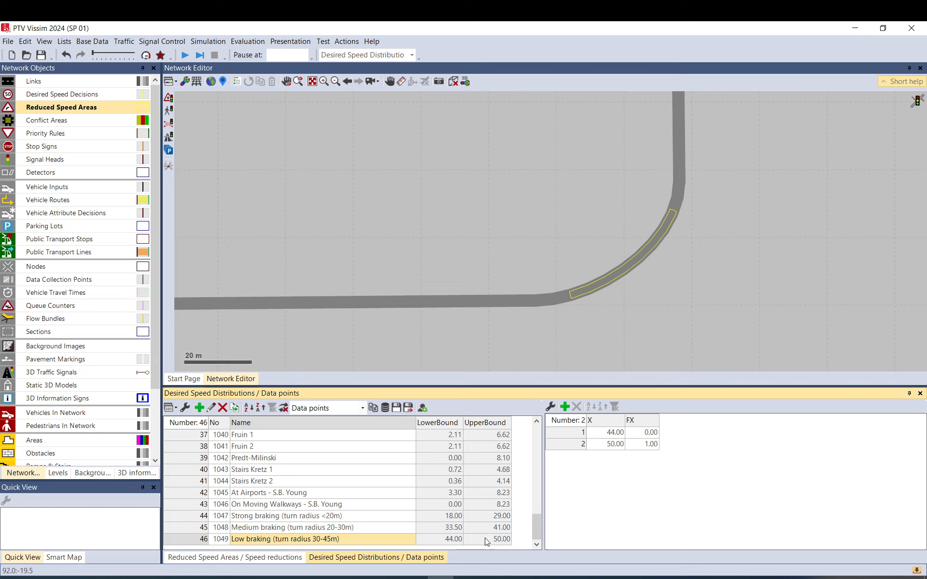
{"action": "mouse_move", "coordinate": [485, 549]}
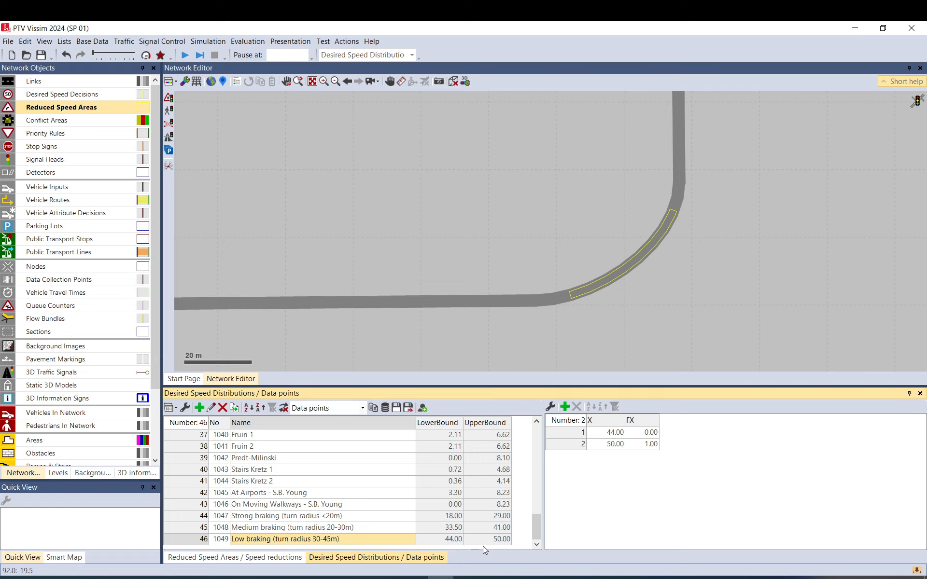
{"action": "mouse_move", "coordinate": [440, 521]}
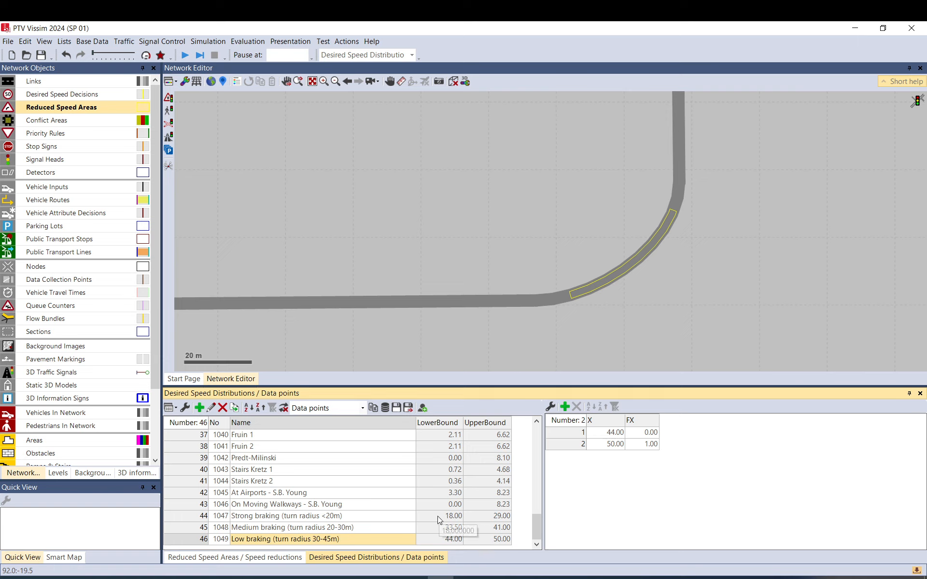
{"action": "mouse_move", "coordinate": [177, 522]}
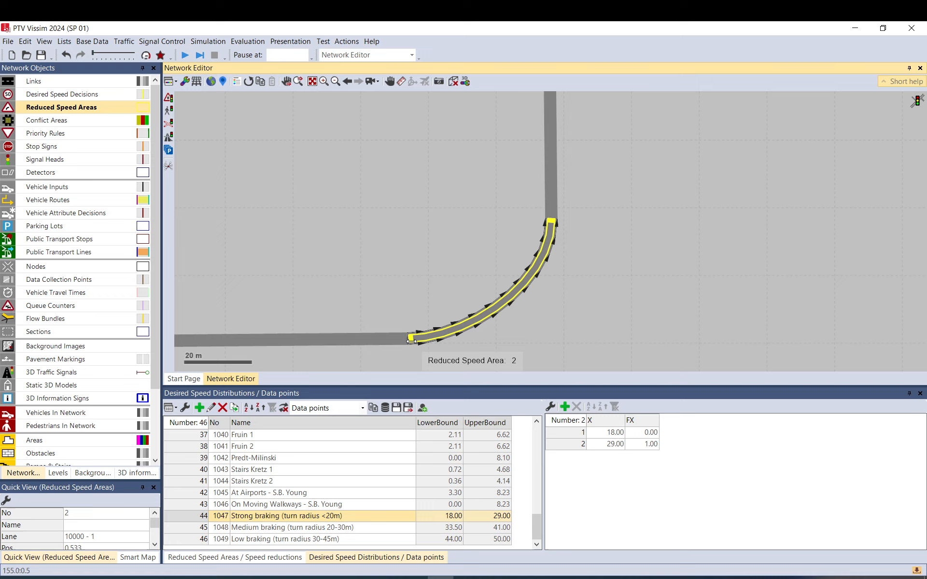
{"action": "mouse_move", "coordinate": [551, 221]}
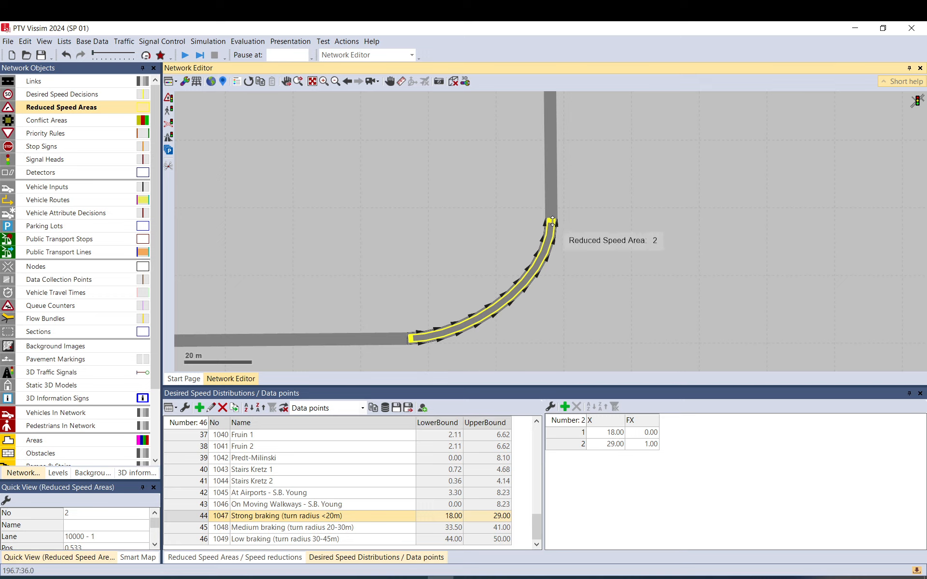
{"action": "mouse_move", "coordinate": [411, 347]}
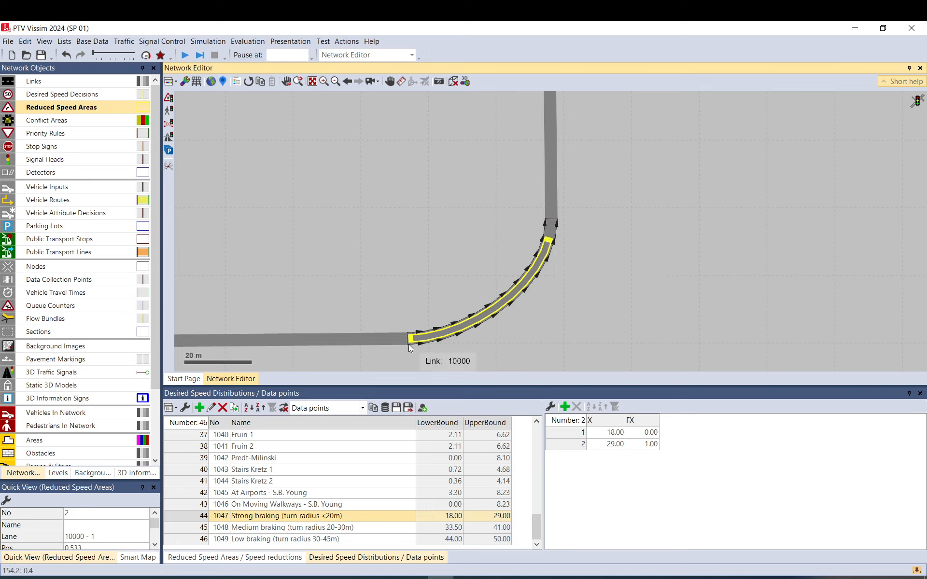
{"action": "mouse_move", "coordinate": [513, 298]}
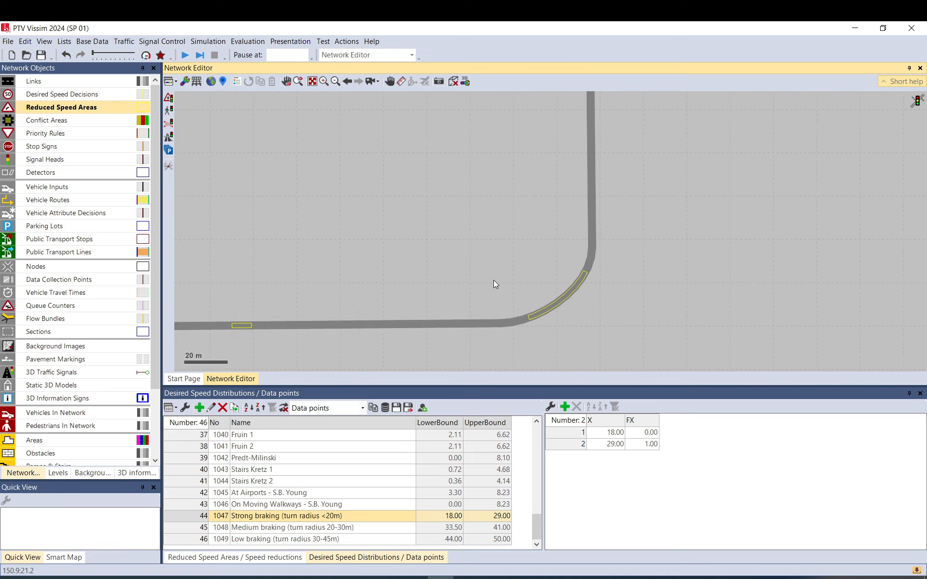
{"action": "mouse_move", "coordinate": [501, 283]}
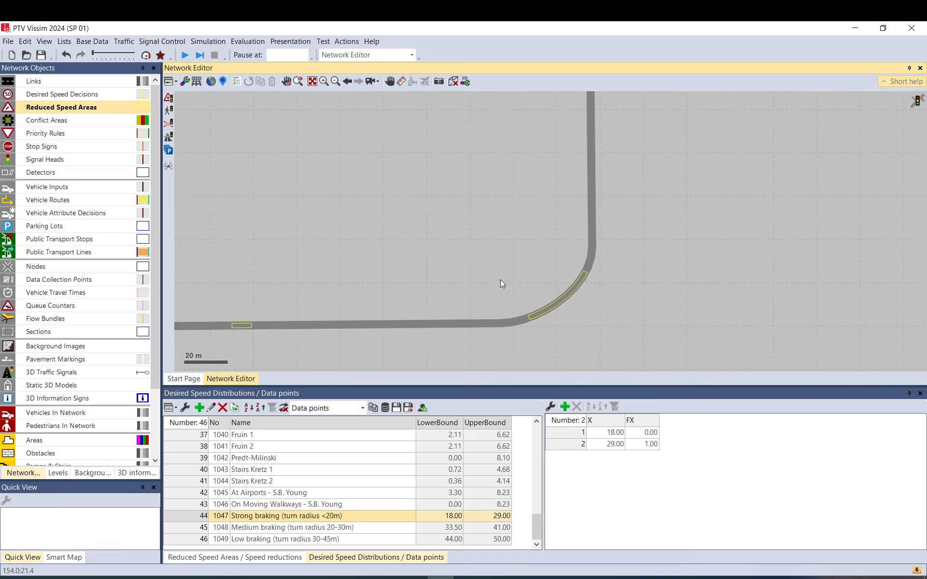